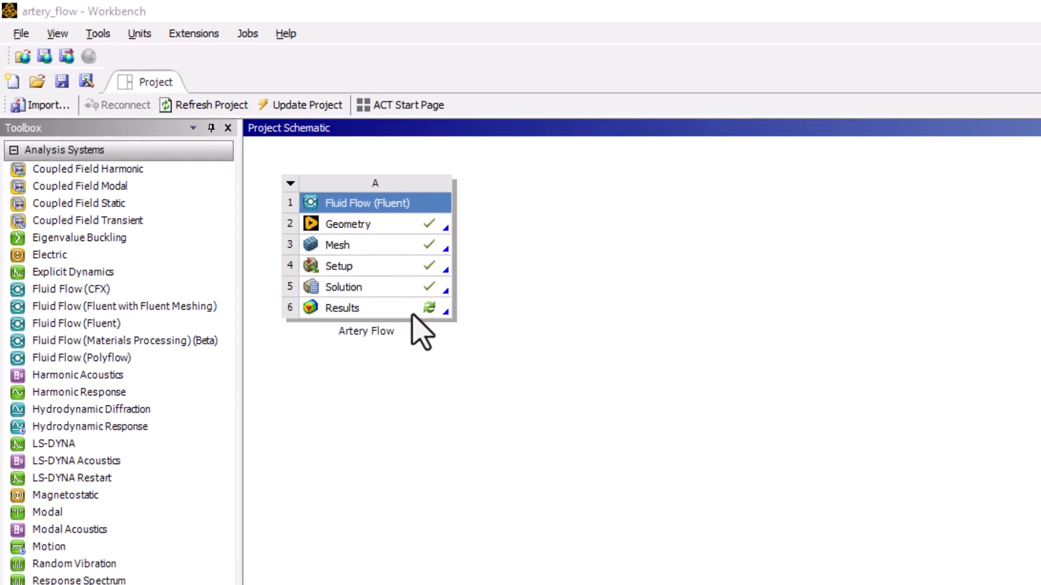
- Launch CFD-Post from the Artery Flow system's Results cell (A6)
left_click(341, 308)
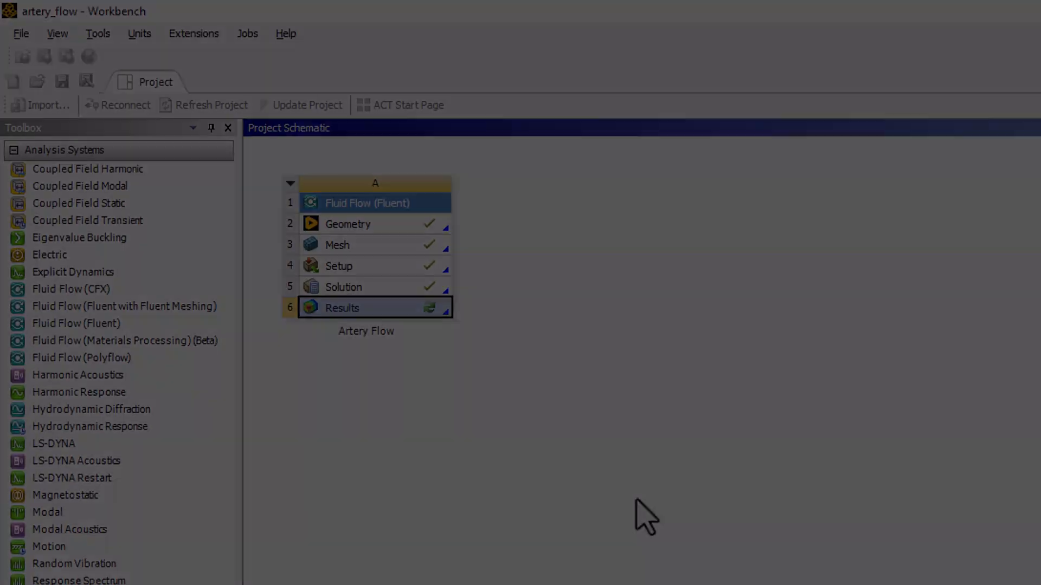
double_click(343, 307)
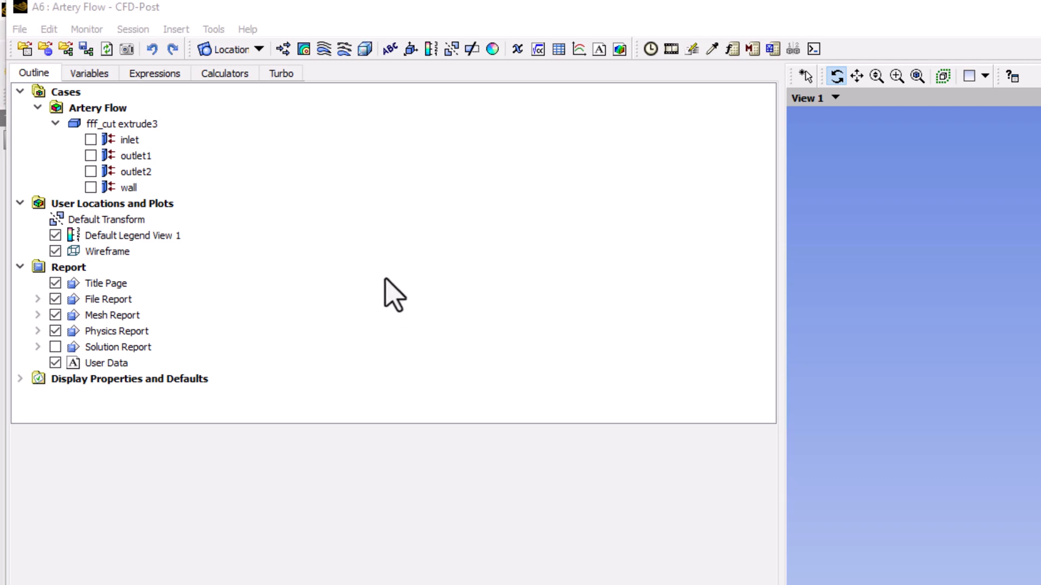
mouse_move(343, 282)
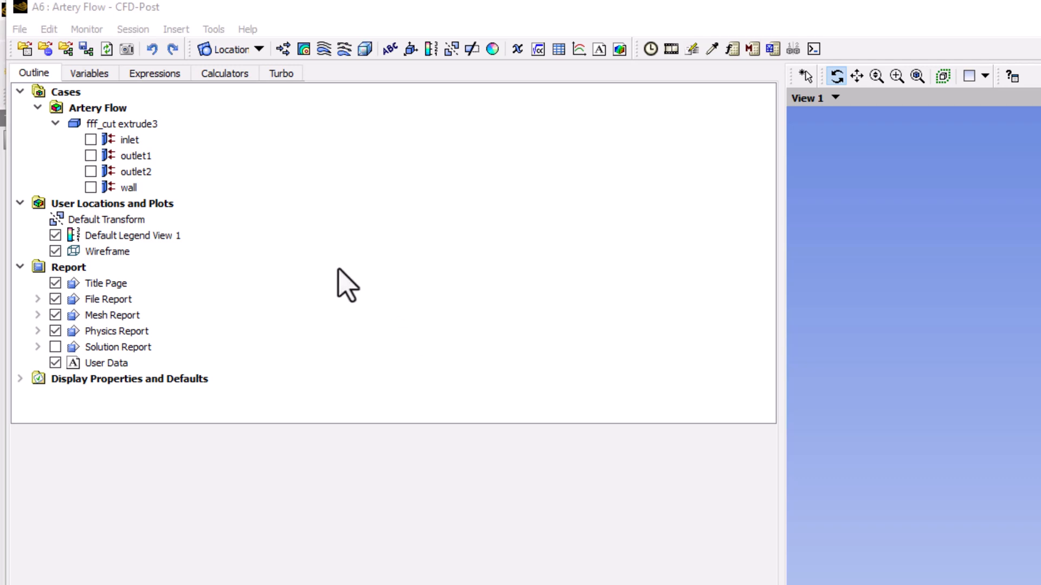
mouse_move(282, 259)
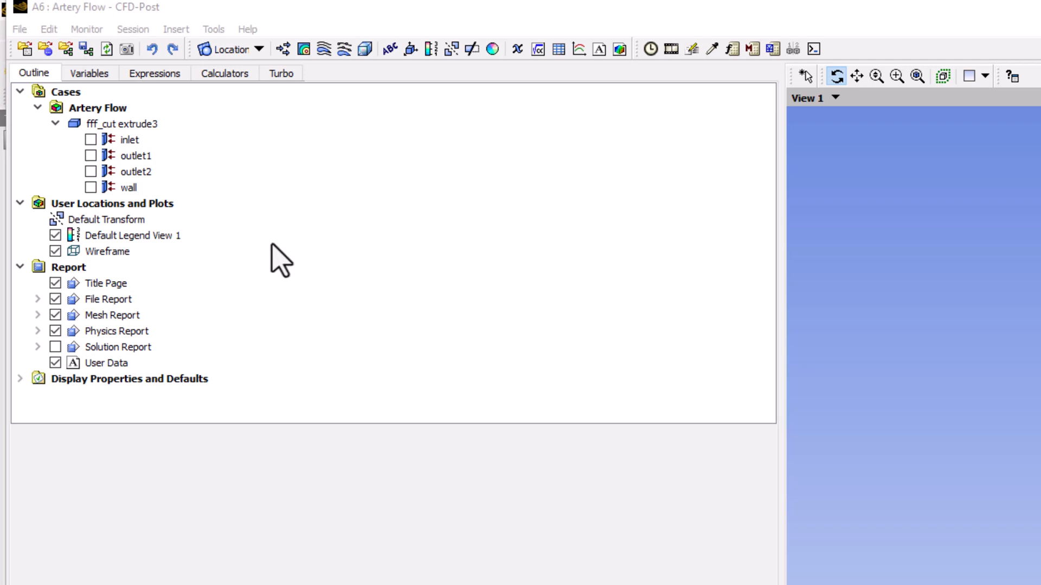
mouse_move(143, 273)
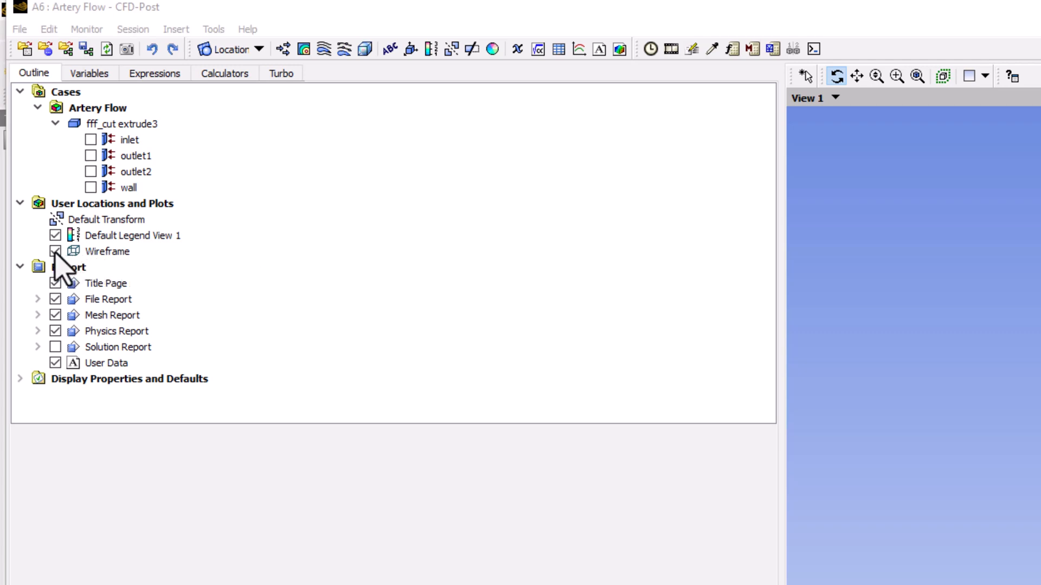
- Uncheck Wireframe under User Locations and Plots to hide the outline
left_click(56, 251)
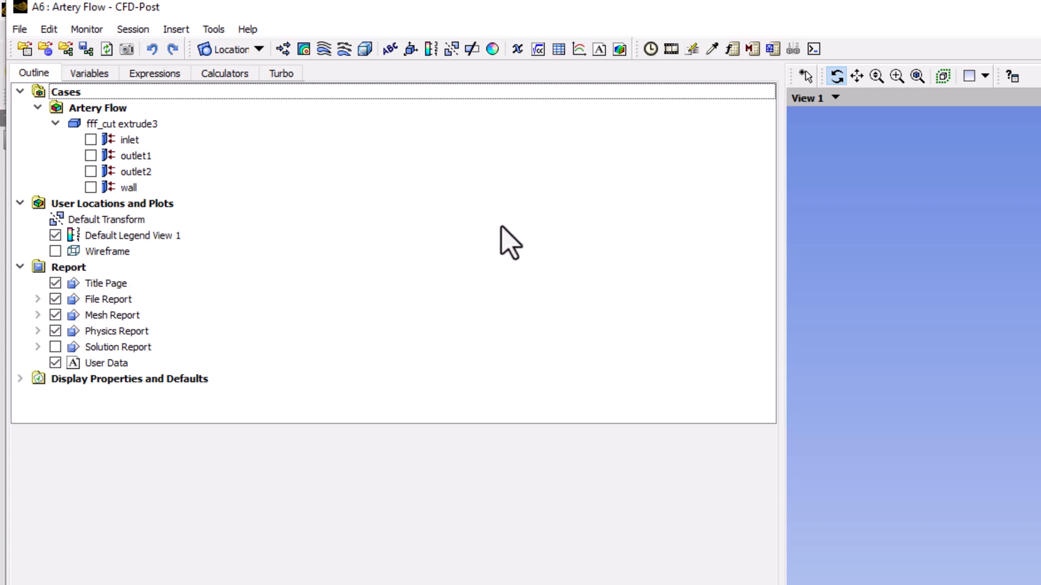
mouse_move(478, 232)
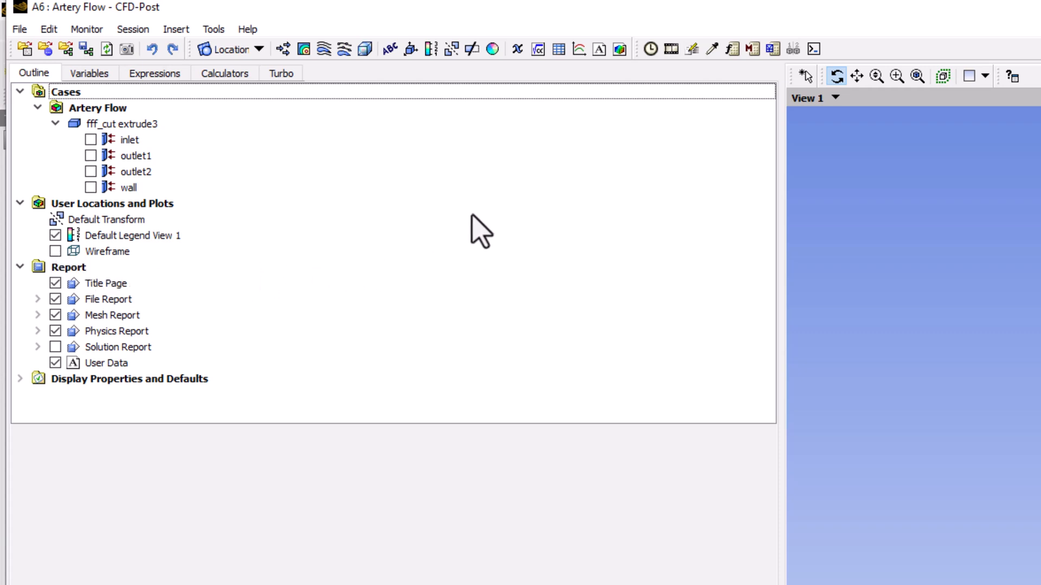
mouse_move(225, 145)
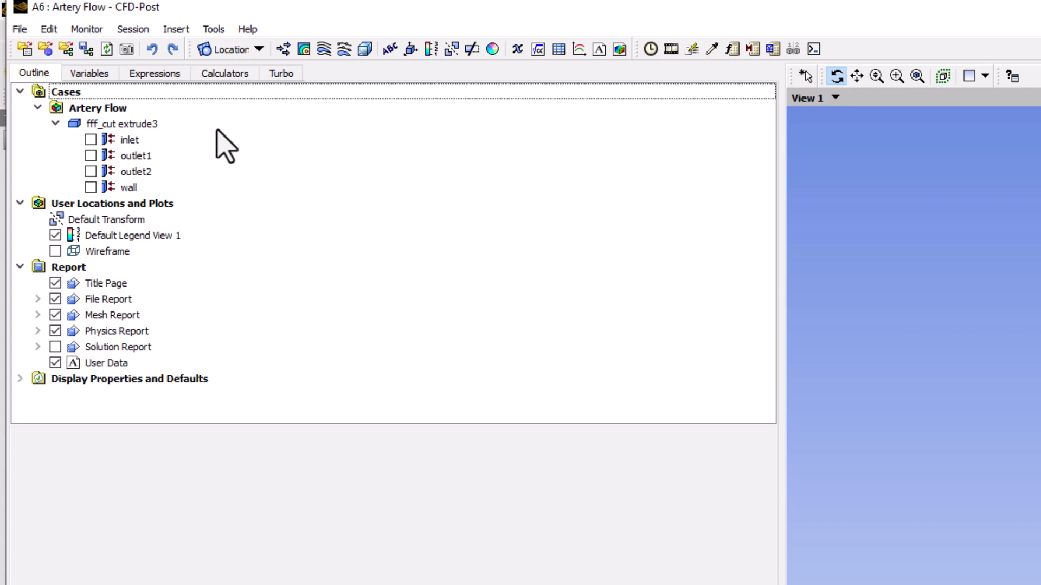
mouse_move(195, 169)
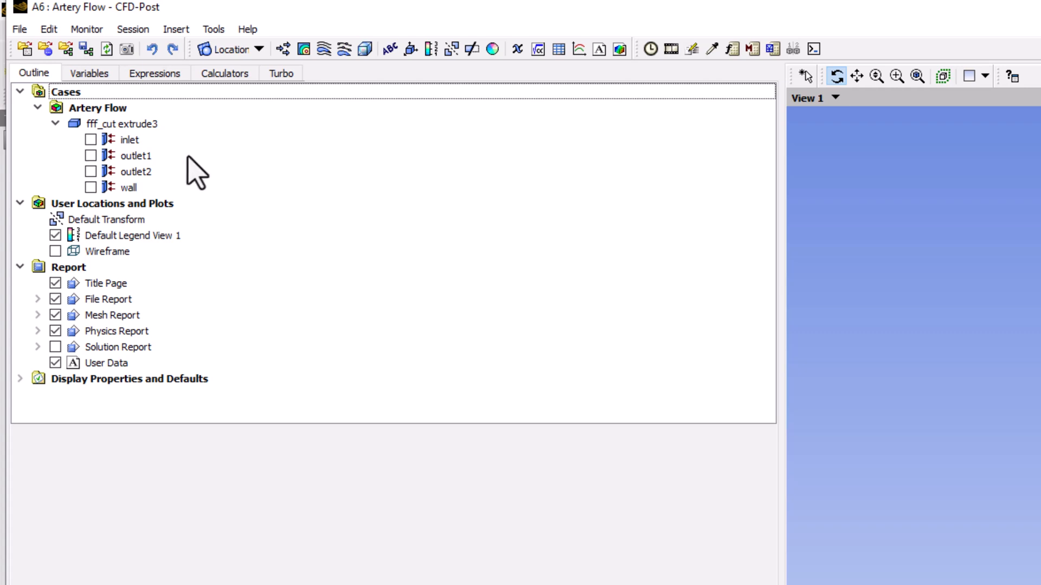
mouse_move(188, 199)
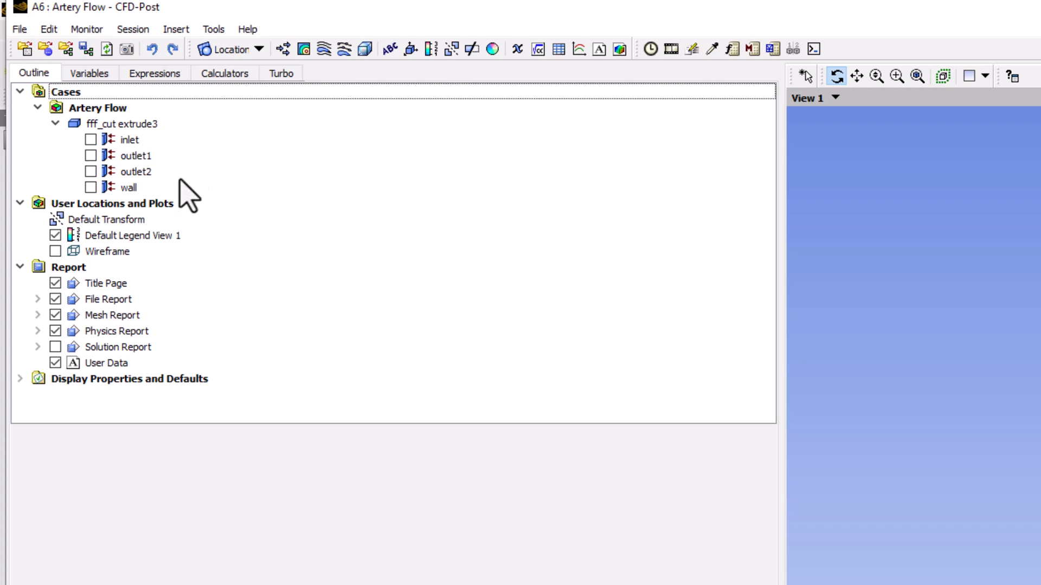
mouse_move(145, 216)
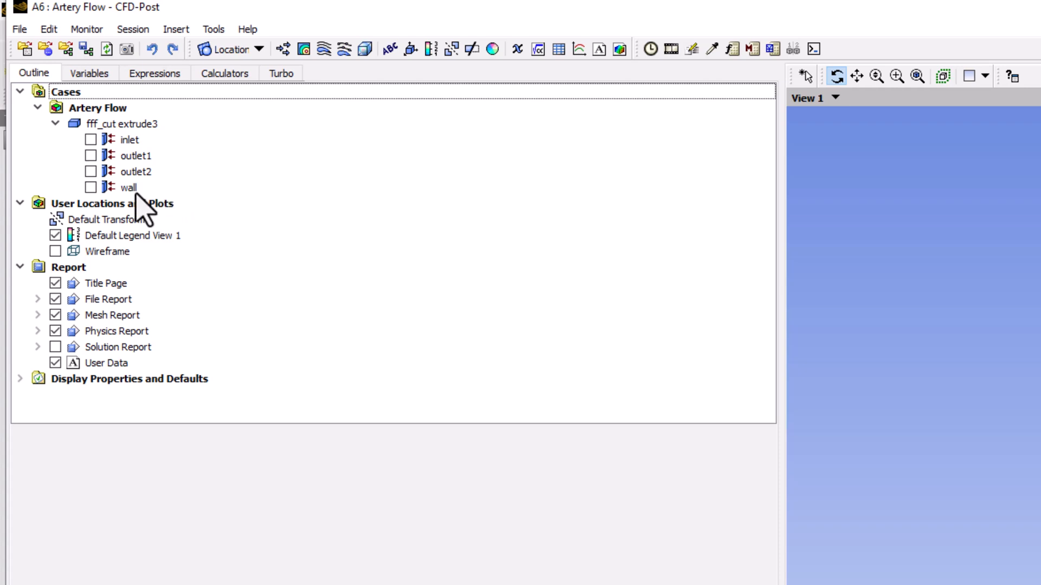
- Check the wall boundary and open its Details of wall settings
left_click(91, 187)
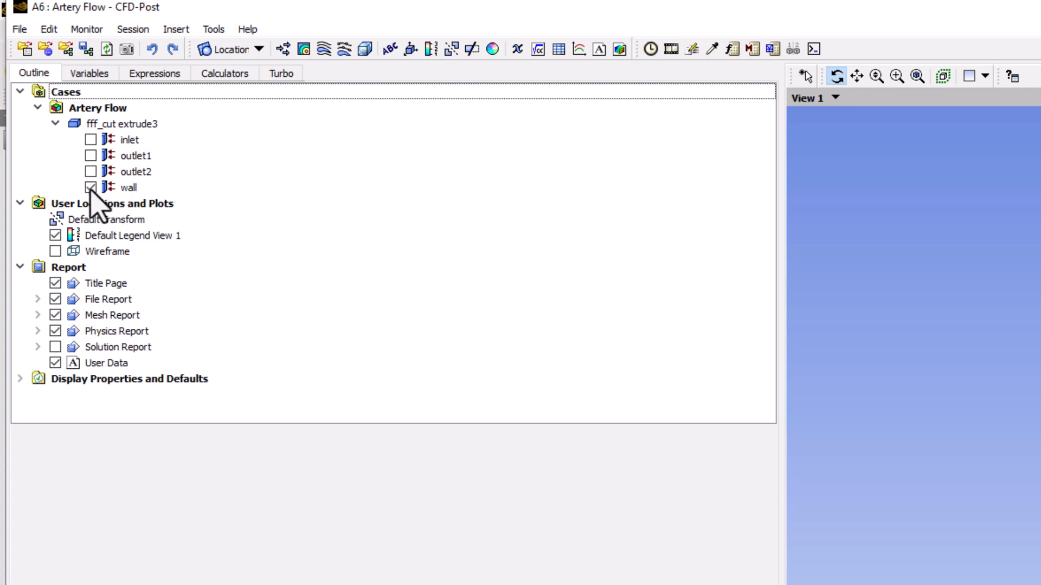
mouse_move(289, 199)
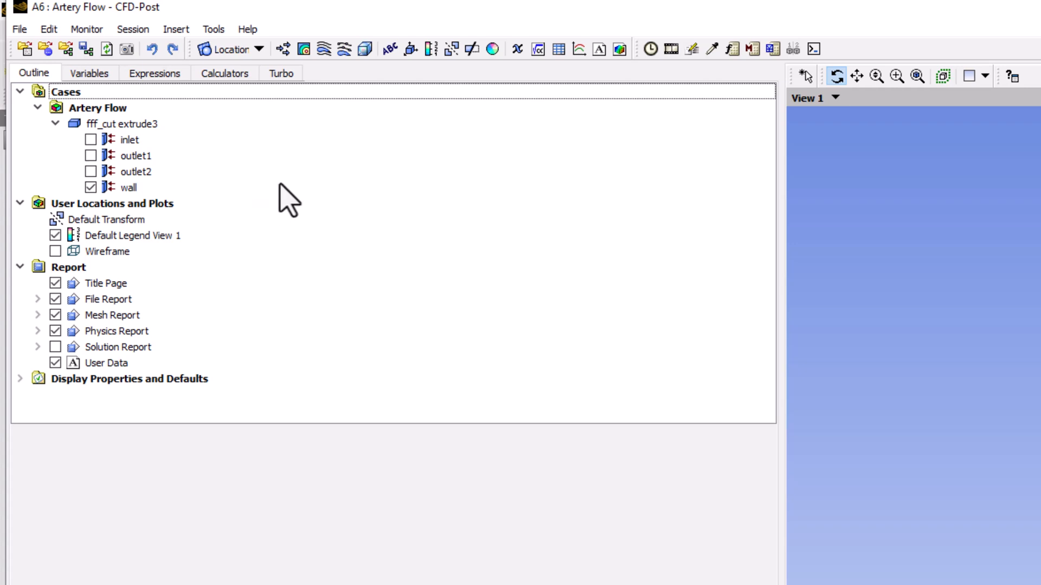
mouse_move(269, 192)
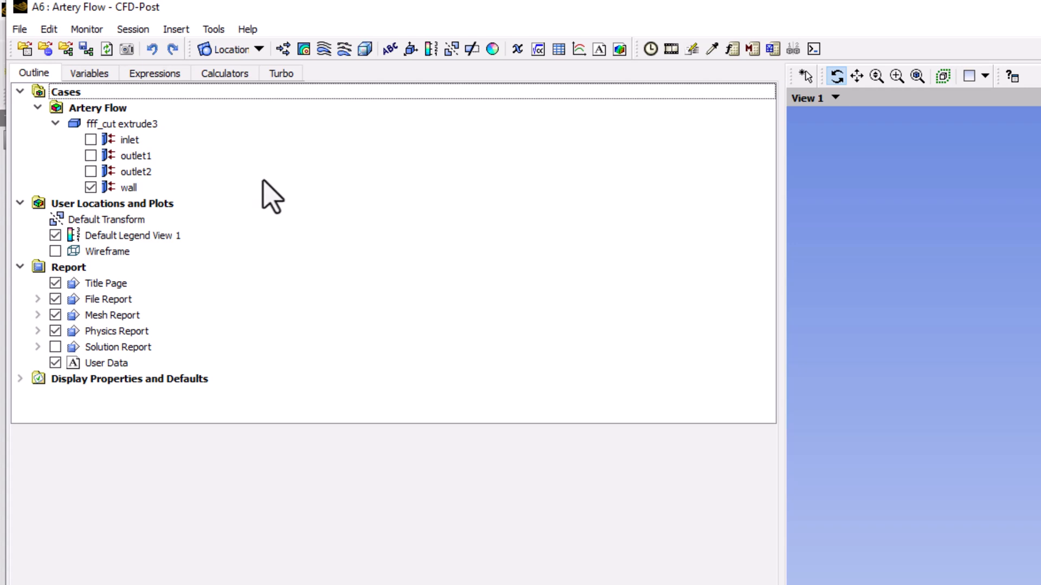
mouse_move(139, 203)
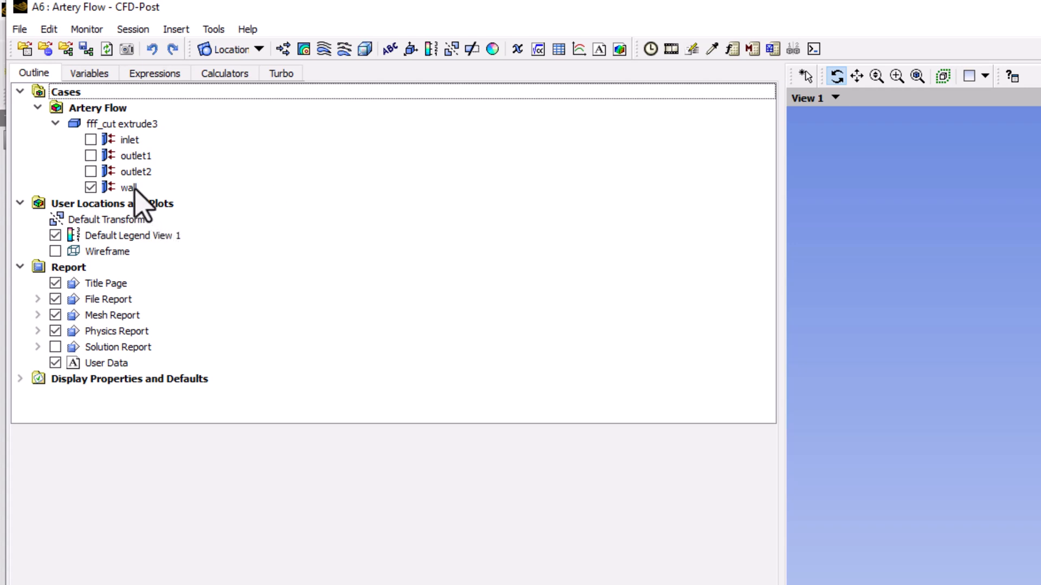
right_click(130, 187)
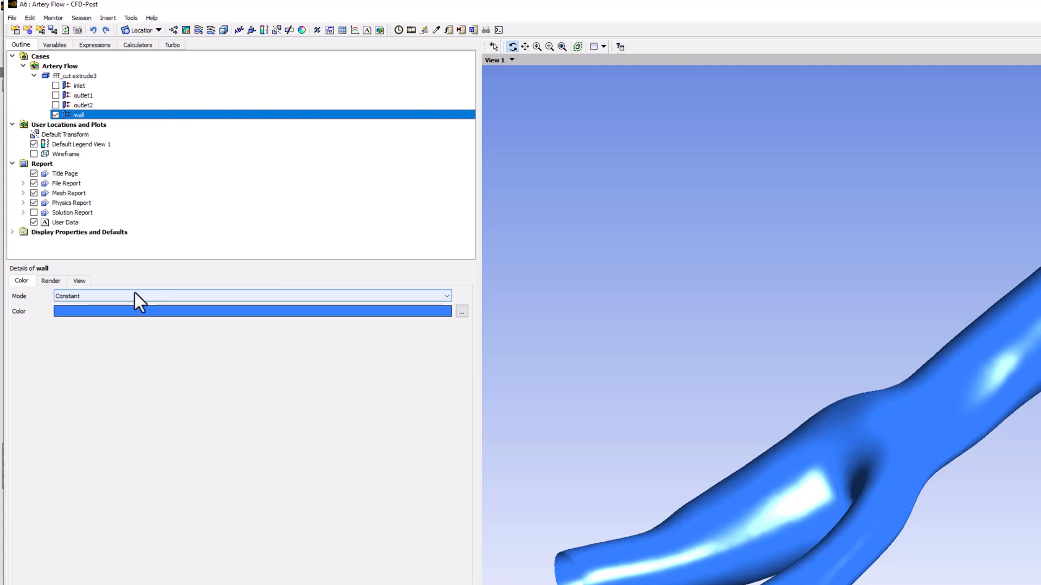
- Set the wall's Render transparency to 0.7 and apply it
left_click(50, 281)
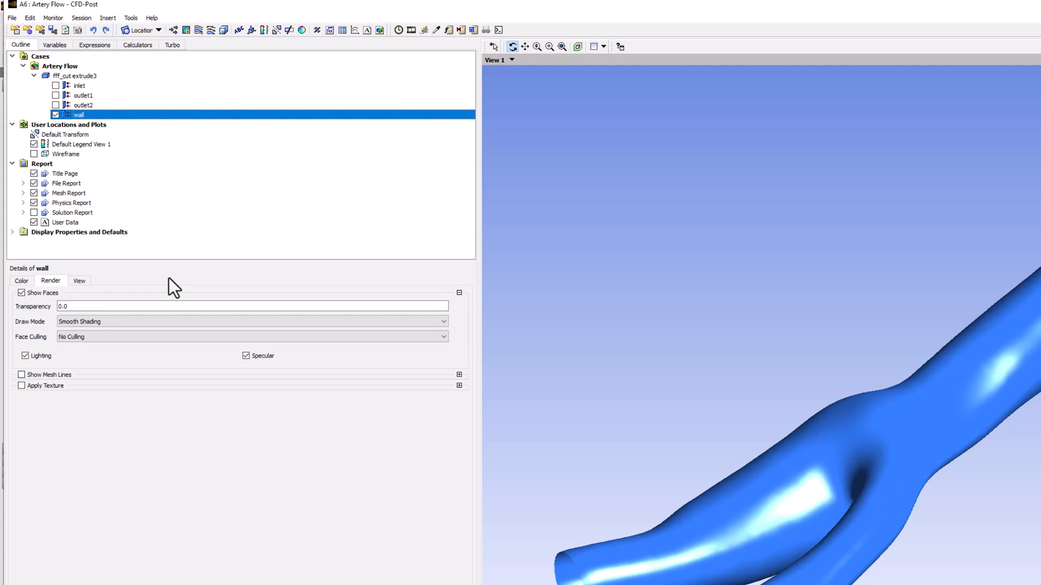
mouse_move(163, 294)
type("0.7")
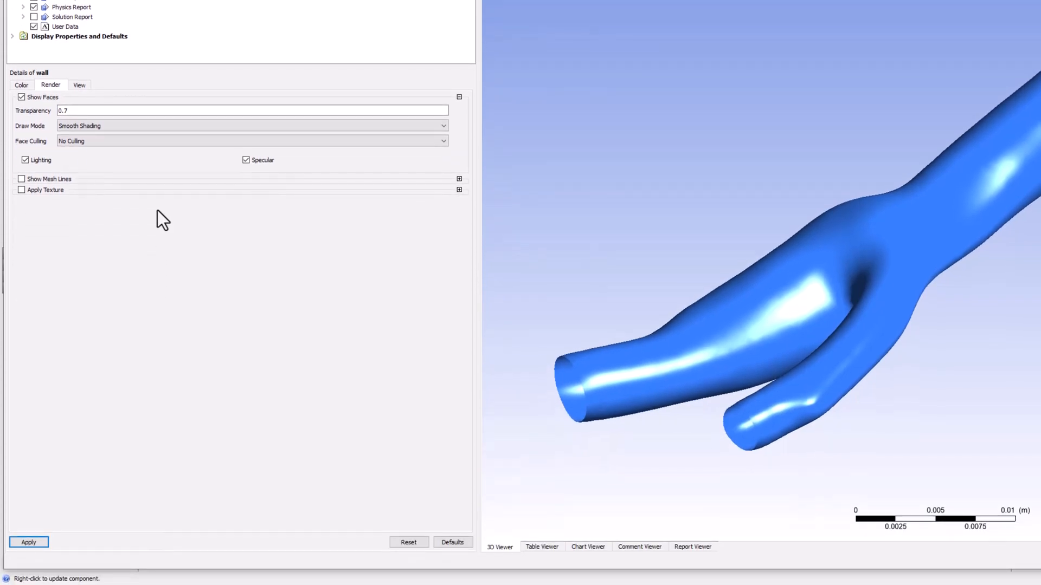
left_click(28, 542)
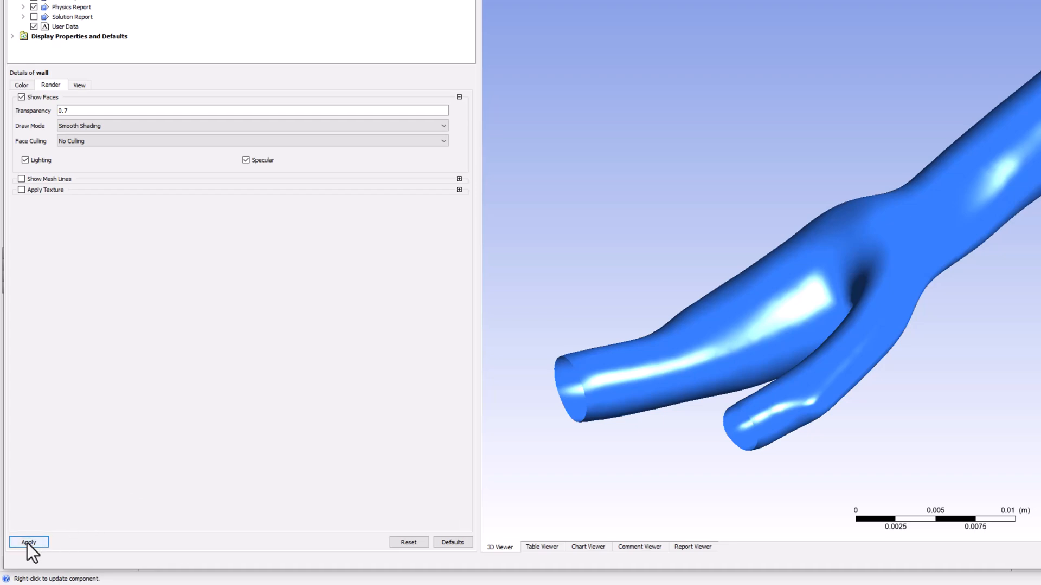
left_click(28, 542)
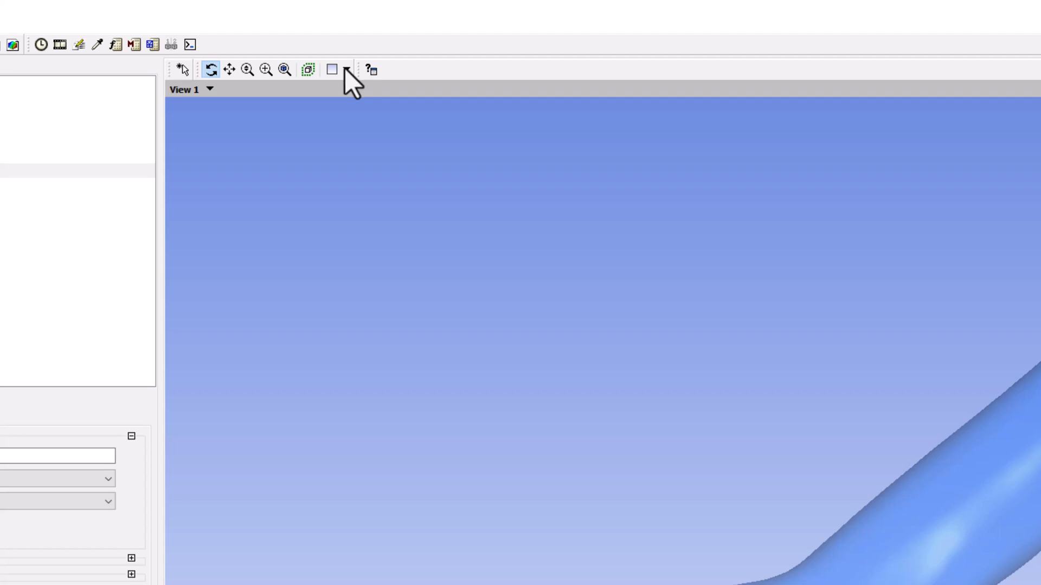
- Choose the two-viewport vertical split layout from the viewer layout list
left_click(348, 69)
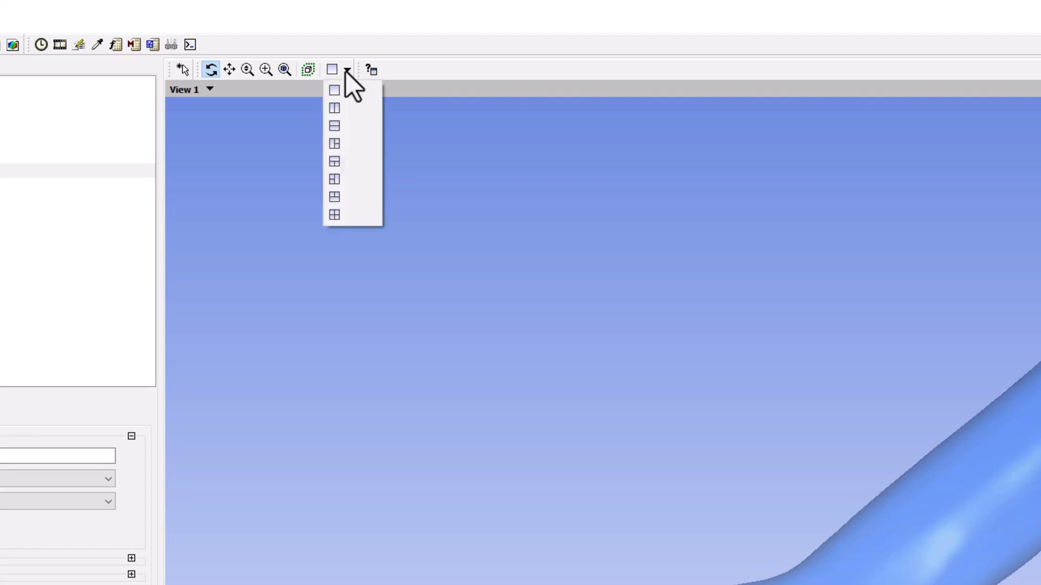
mouse_move(352, 91)
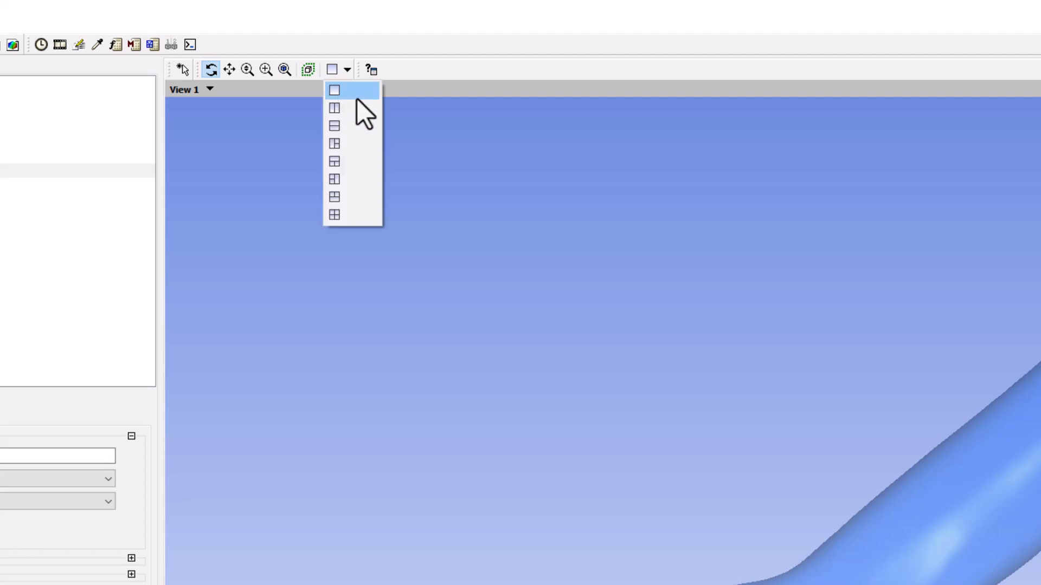
mouse_move(365, 108)
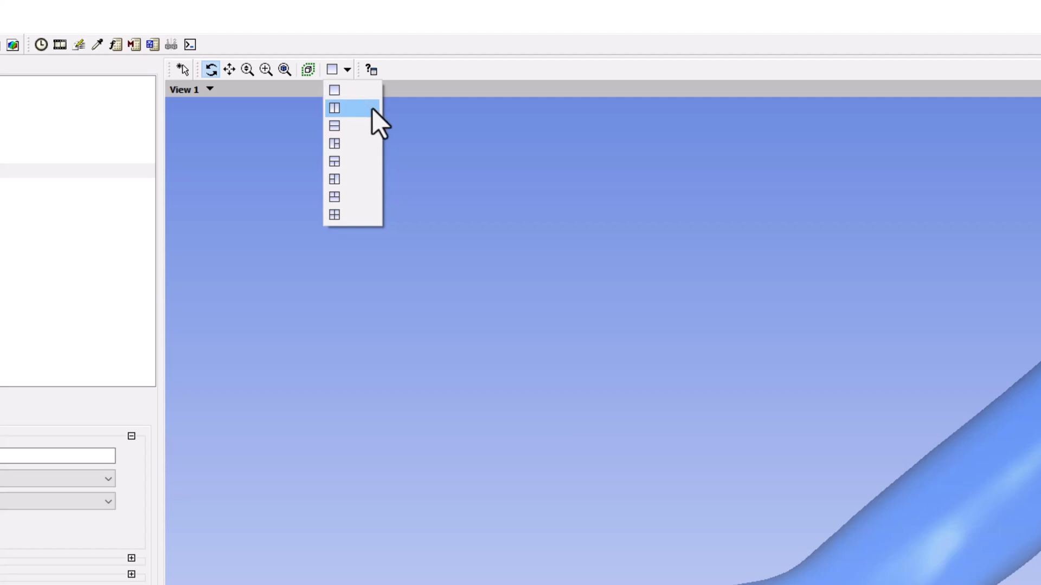
left_click(334, 108)
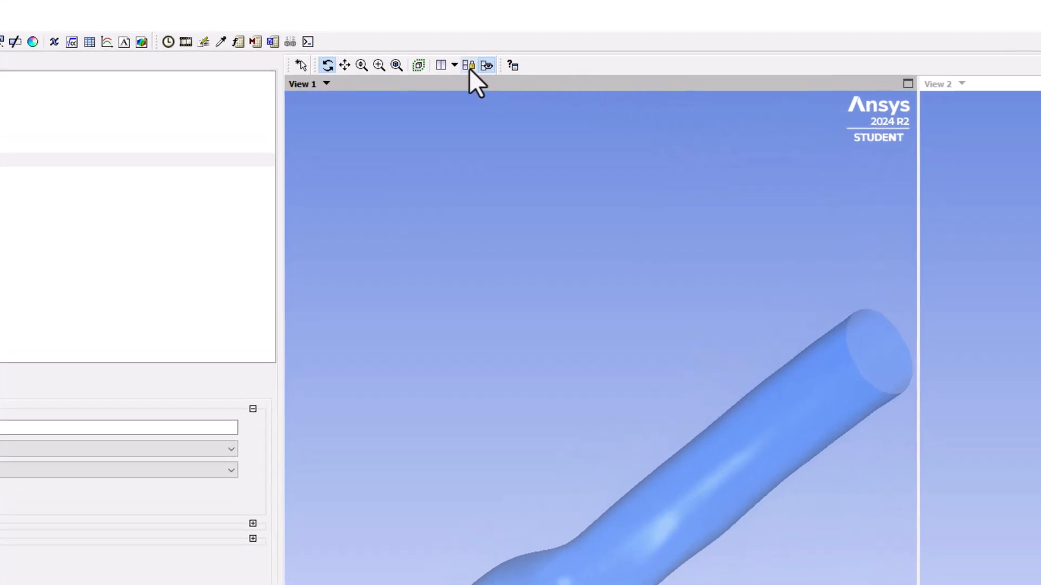
mouse_move(468, 65)
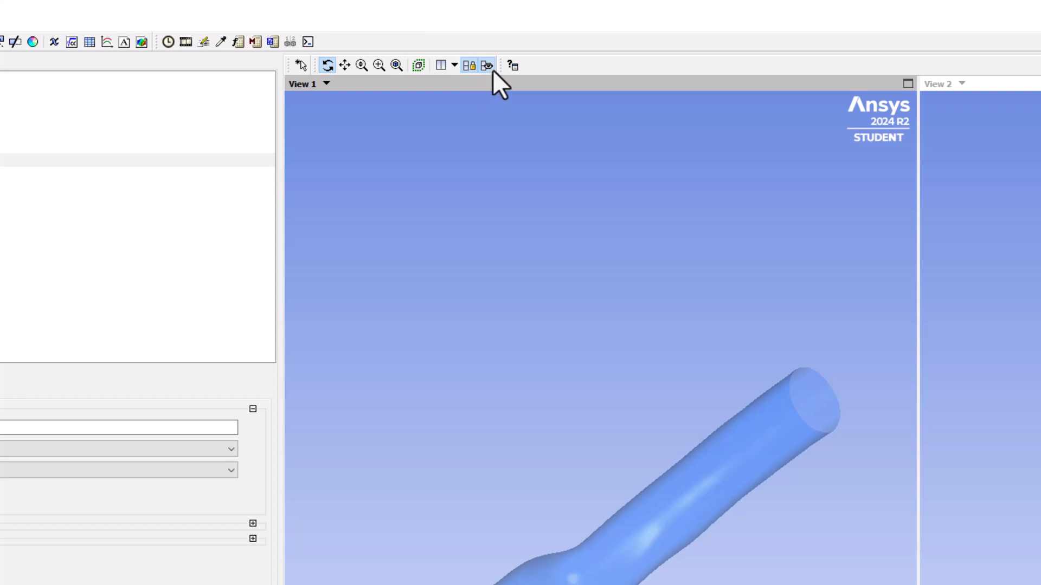
mouse_move(486, 65)
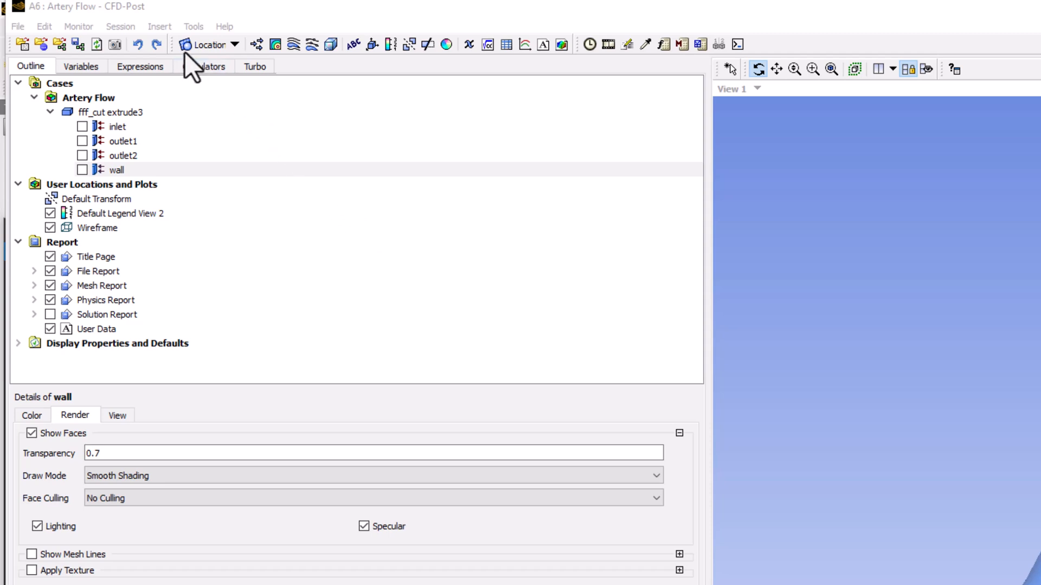
- Insert a volume rendering and name it 'Velocity Rendering'
left_click(160, 27)
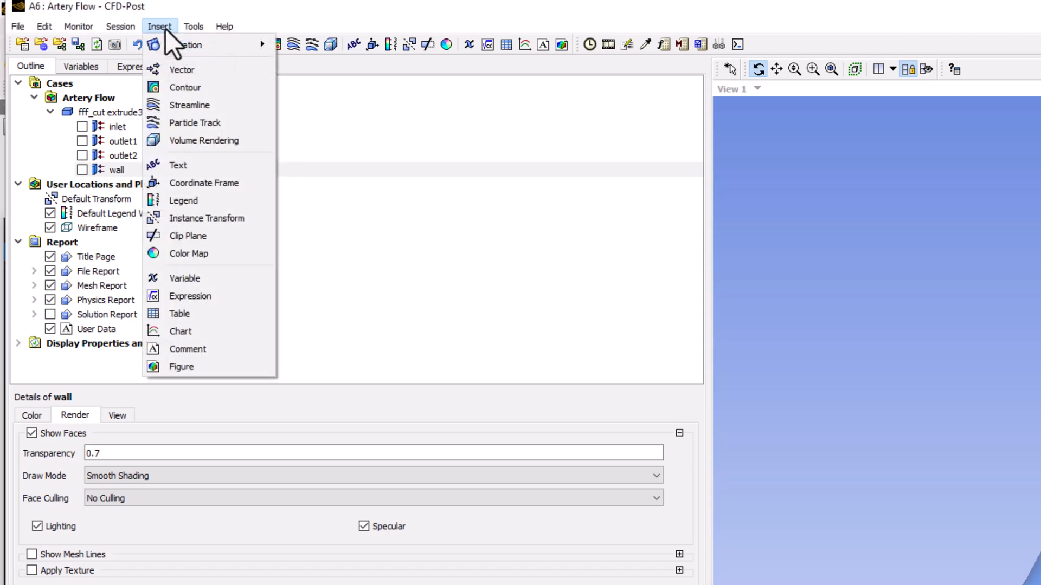
mouse_move(204, 140)
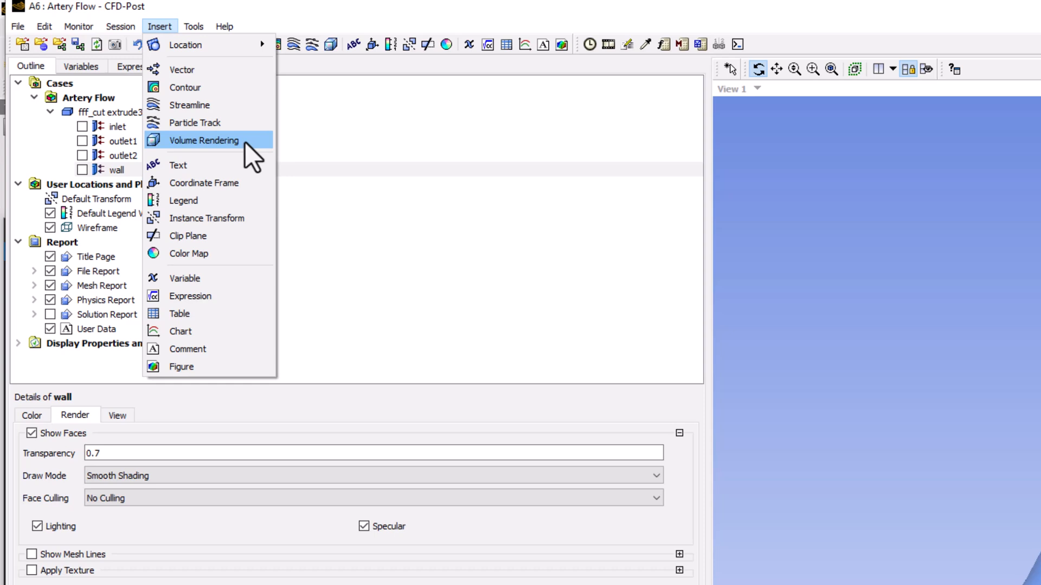
left_click(204, 140)
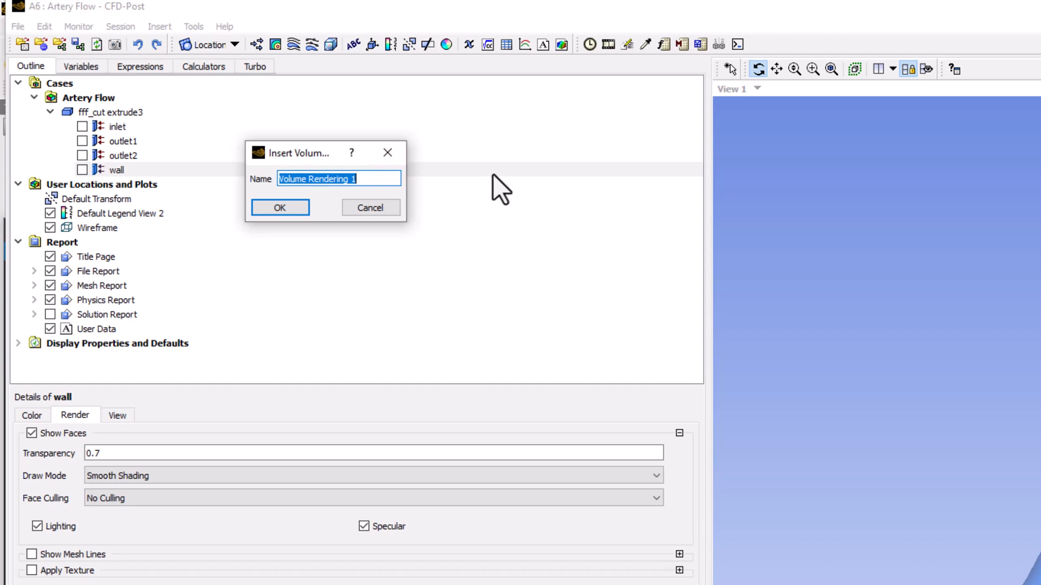
type("Velocity")
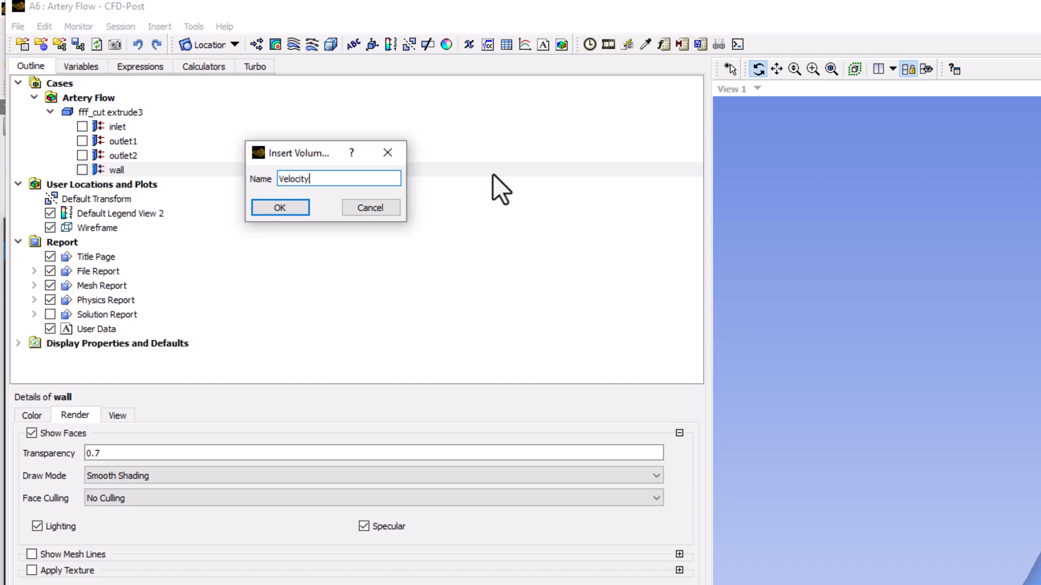
type("Rendering")
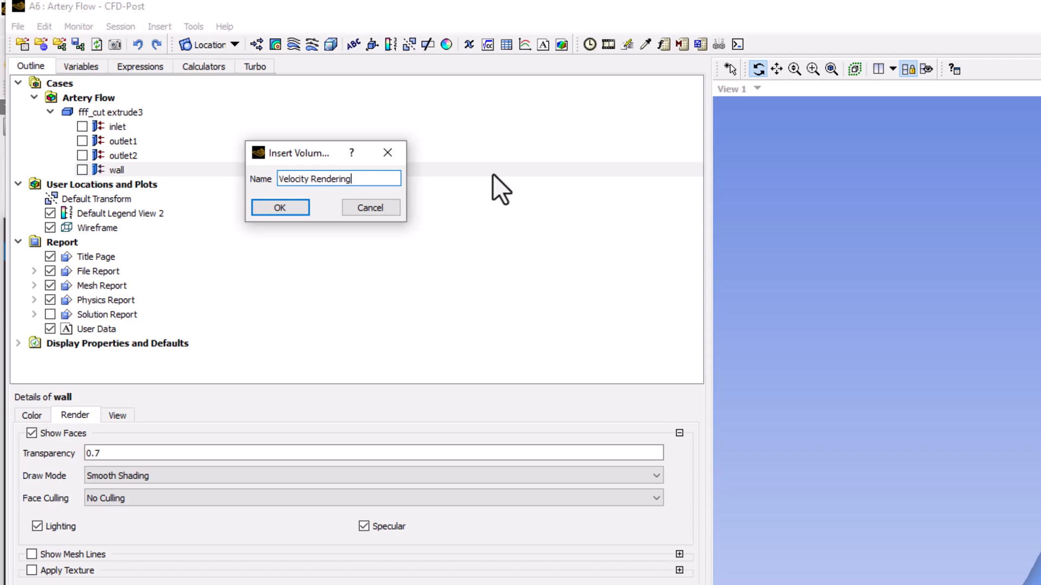
left_click(279, 207)
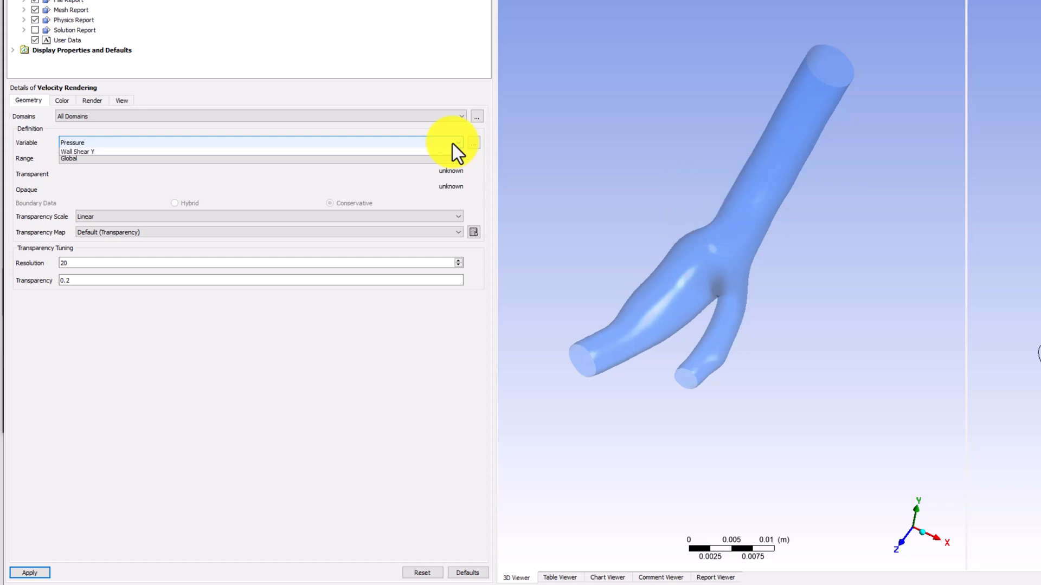
- Set Velocity Rendering's variable to Velocity and apply, giving a 0–0.652 m/s range
left_click(458, 142)
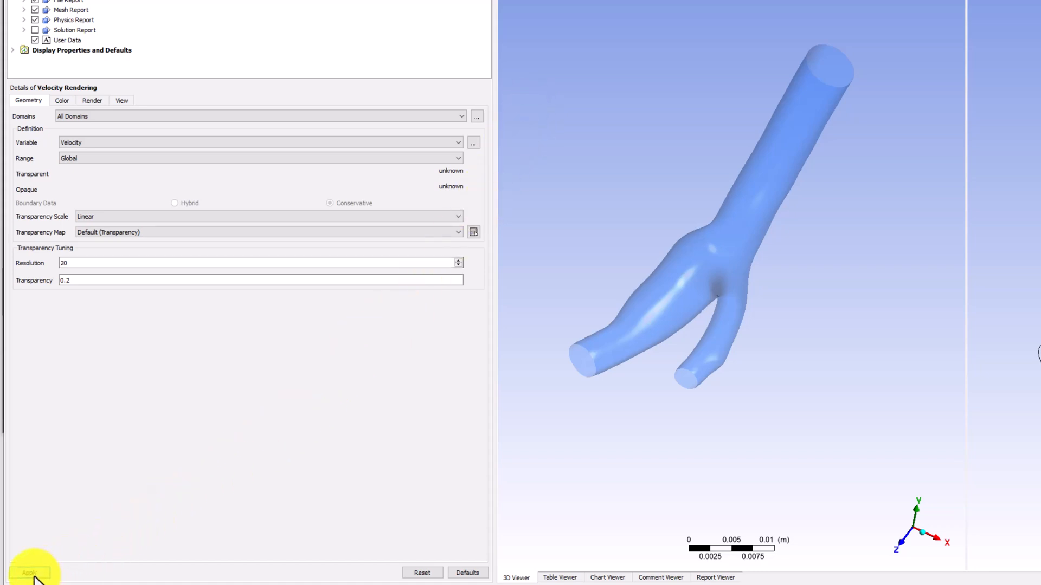
left_click(28, 573)
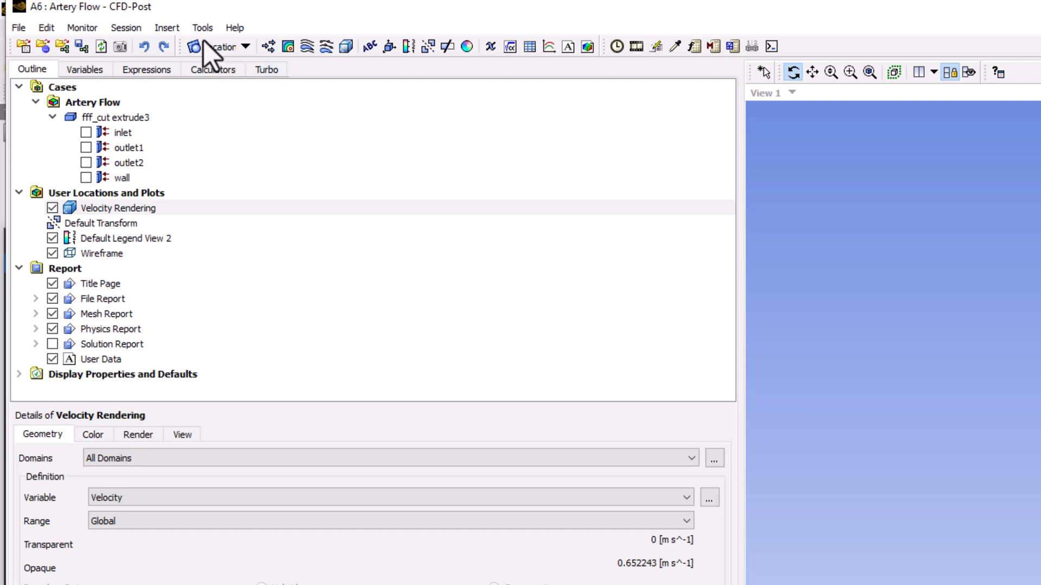
- Insert another volume rendering and name it 'Pressure Rendering'
left_click(167, 27)
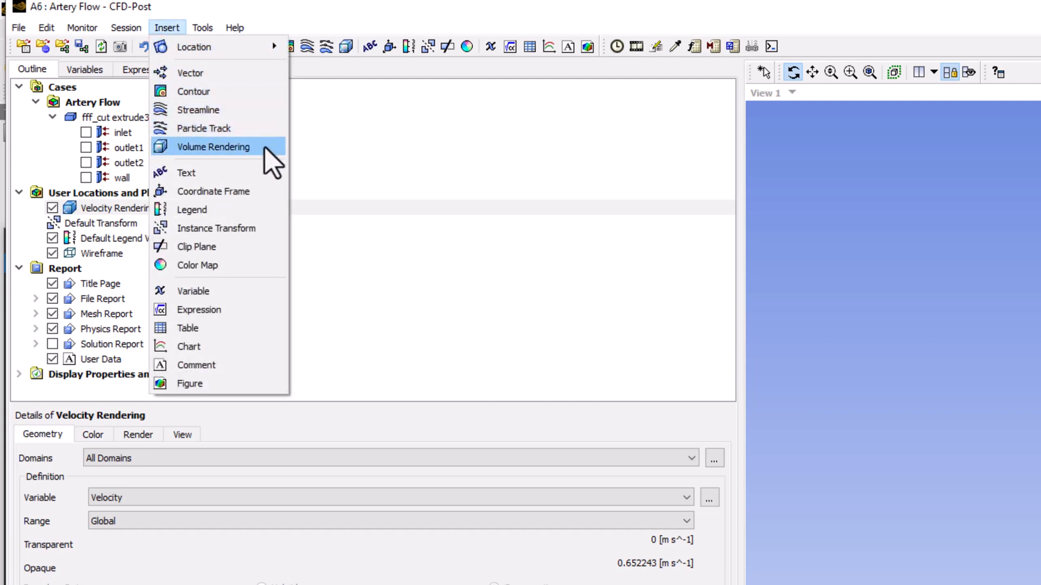
left_click(214, 147)
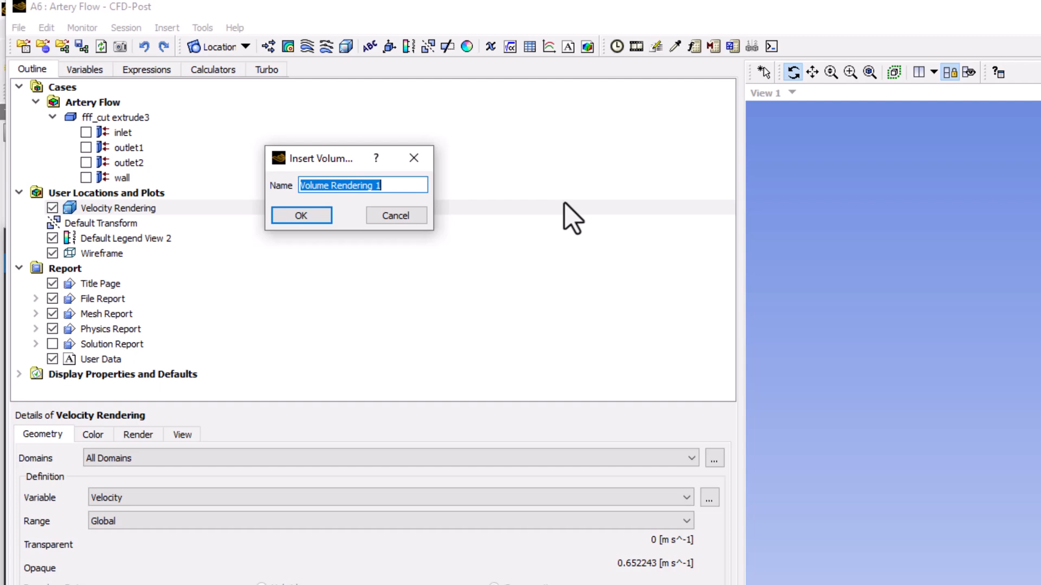
type("Pressure")
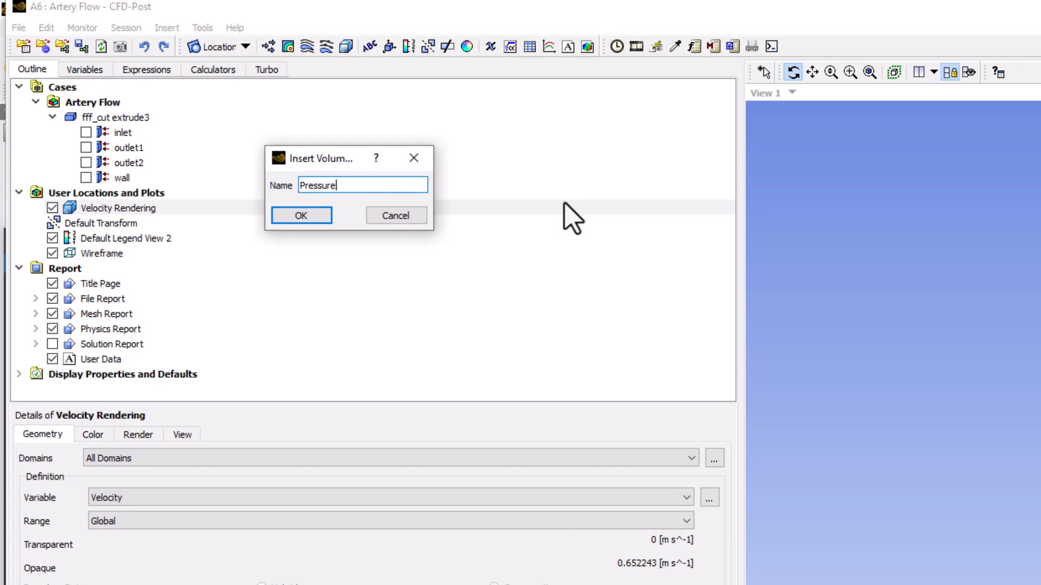
type("Rendering")
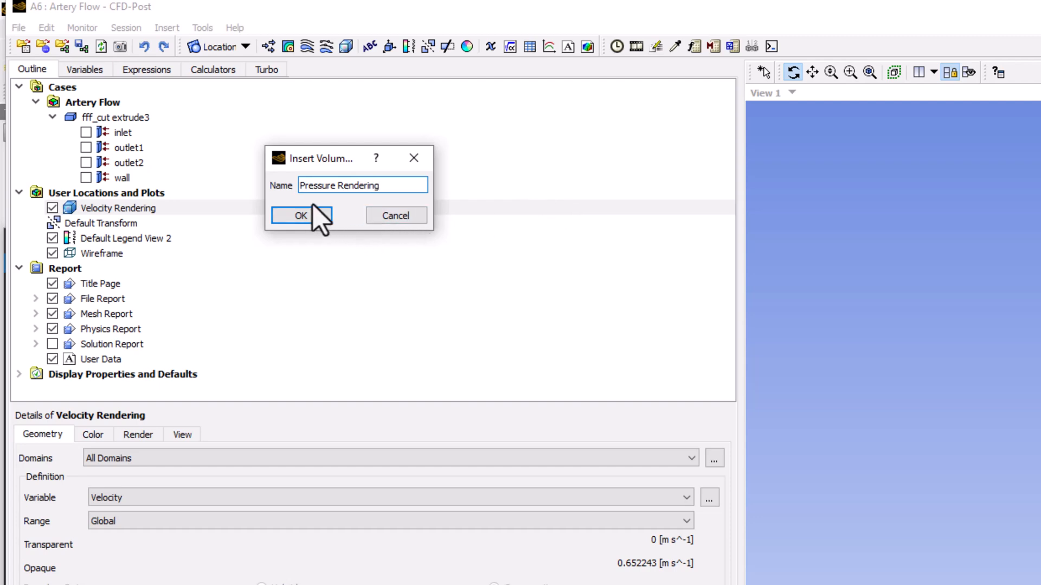
left_click(299, 215)
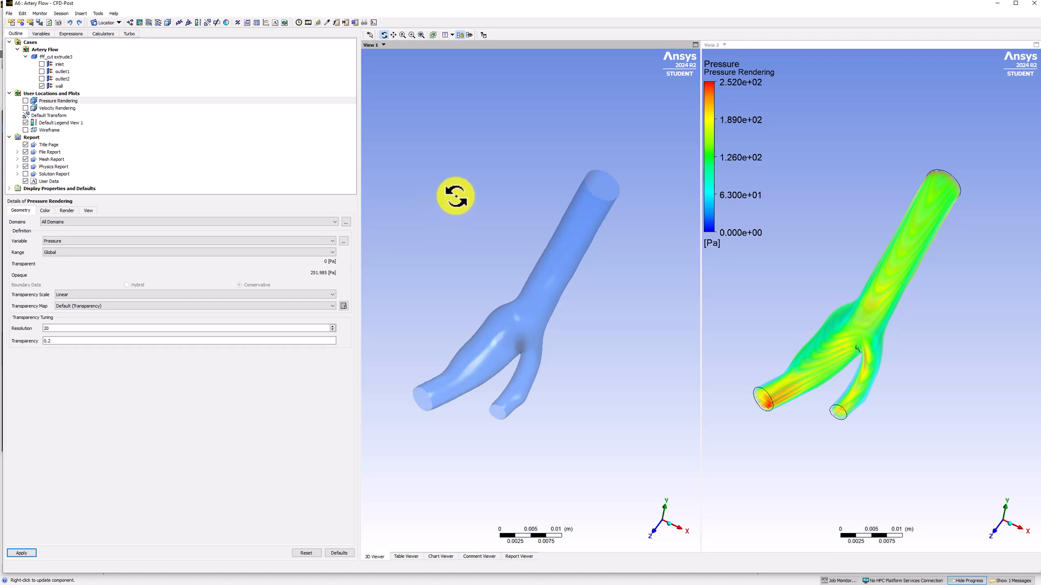
mouse_move(371, 179)
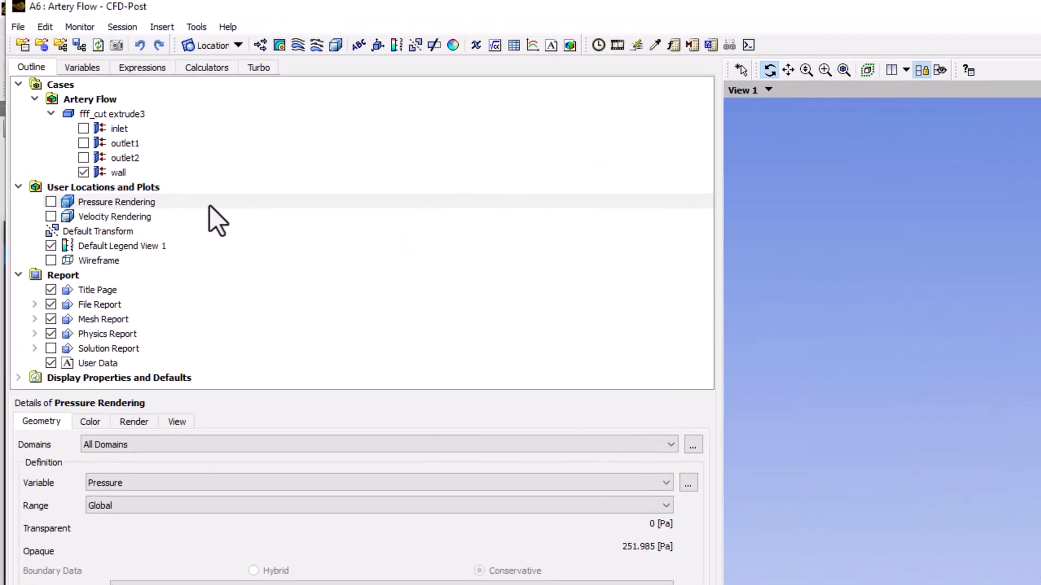
mouse_move(74, 239)
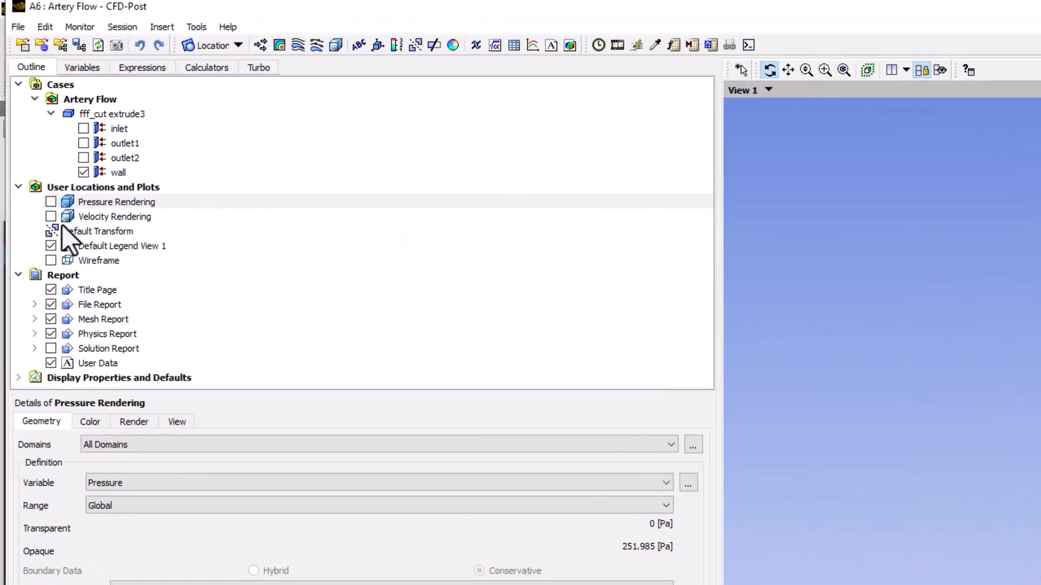
- Show Velocity Rendering in View 1; show wall, hide Velocity Rendering and Wireframe in View 2
left_click(51, 216)
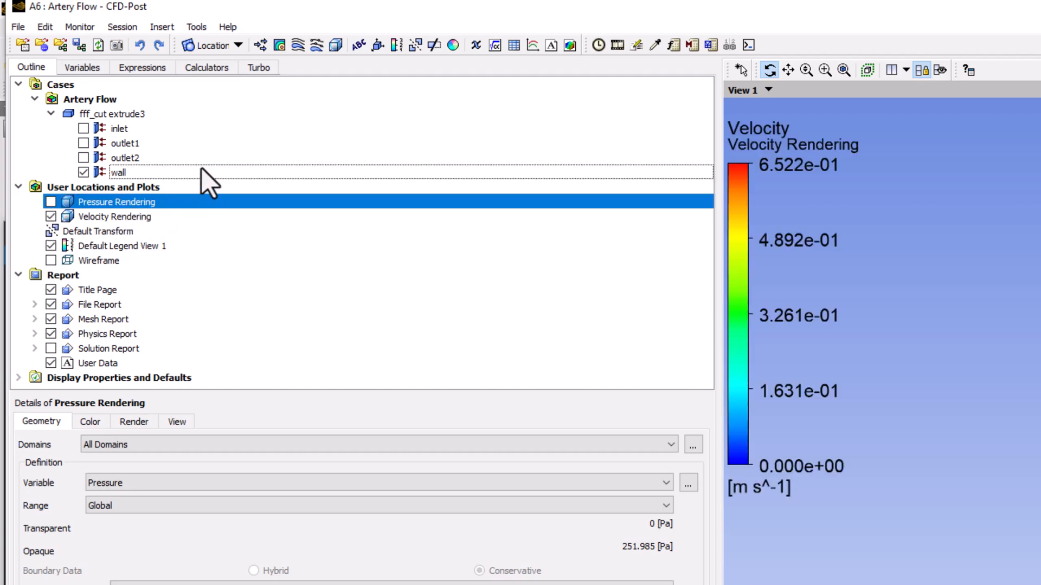
mouse_move(259, 212)
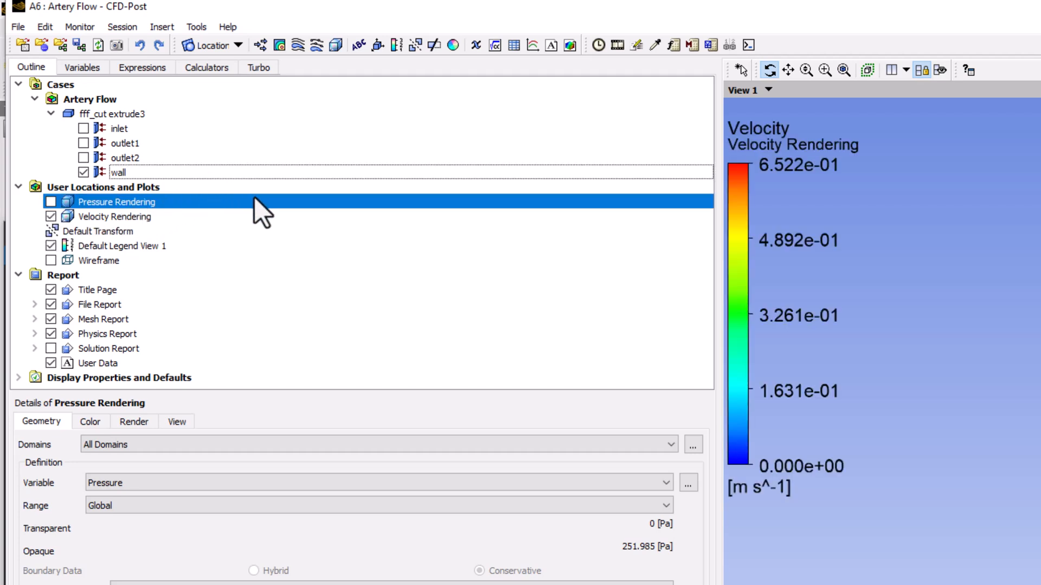
mouse_move(226, 268)
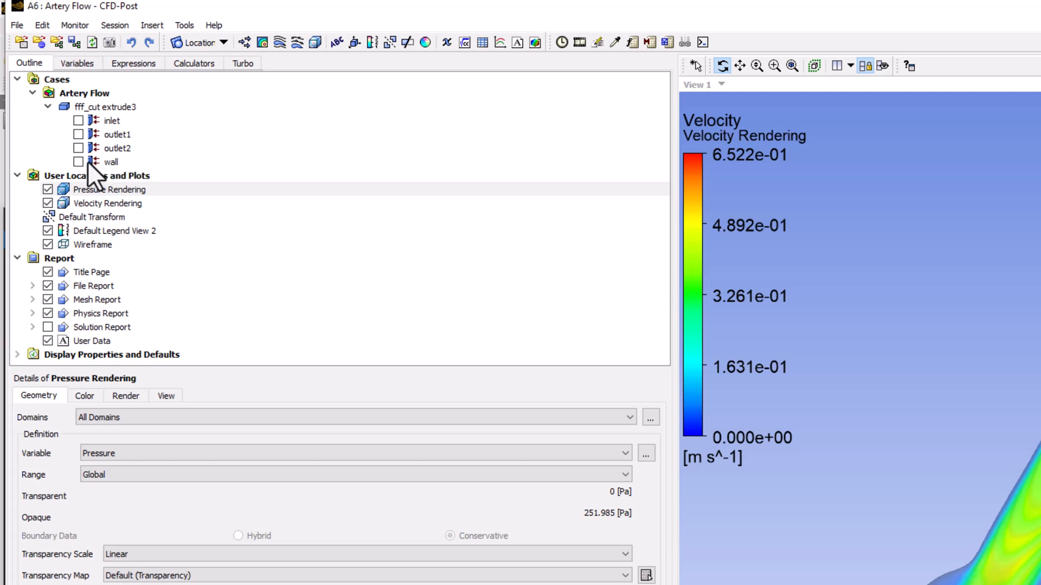
left_click(79, 162)
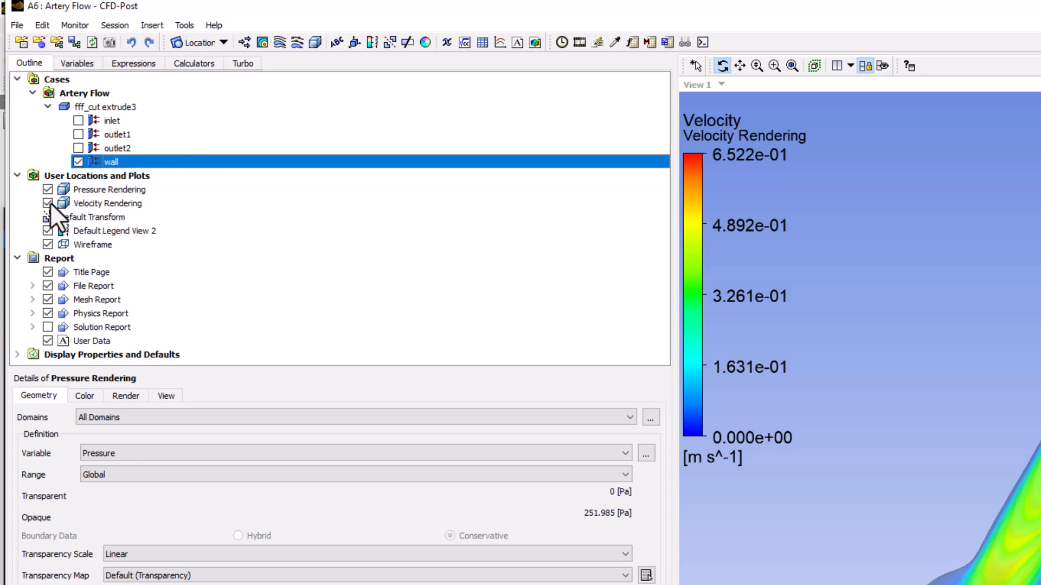
left_click(48, 203)
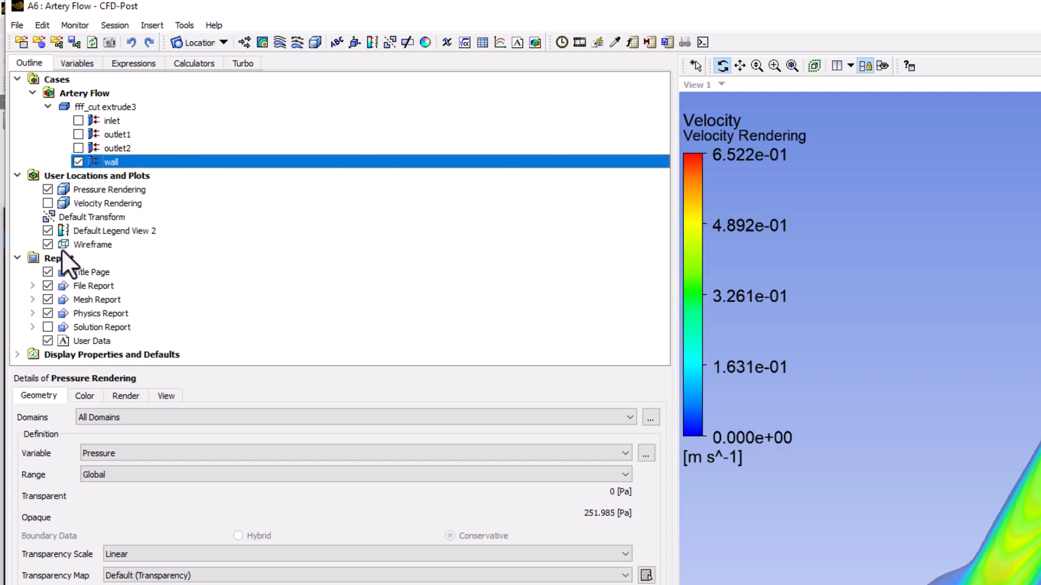
left_click(48, 244)
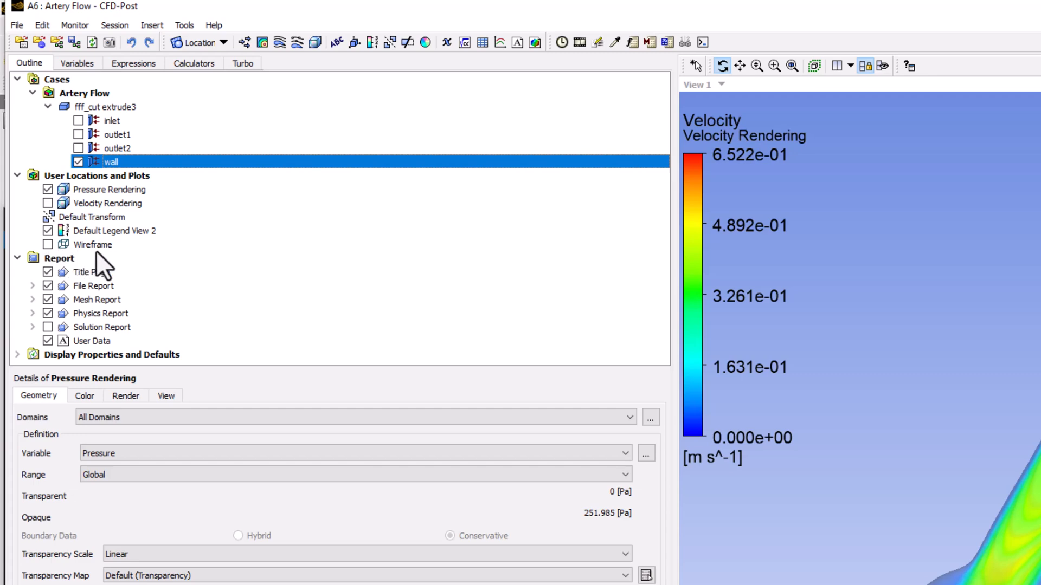
mouse_move(191, 253)
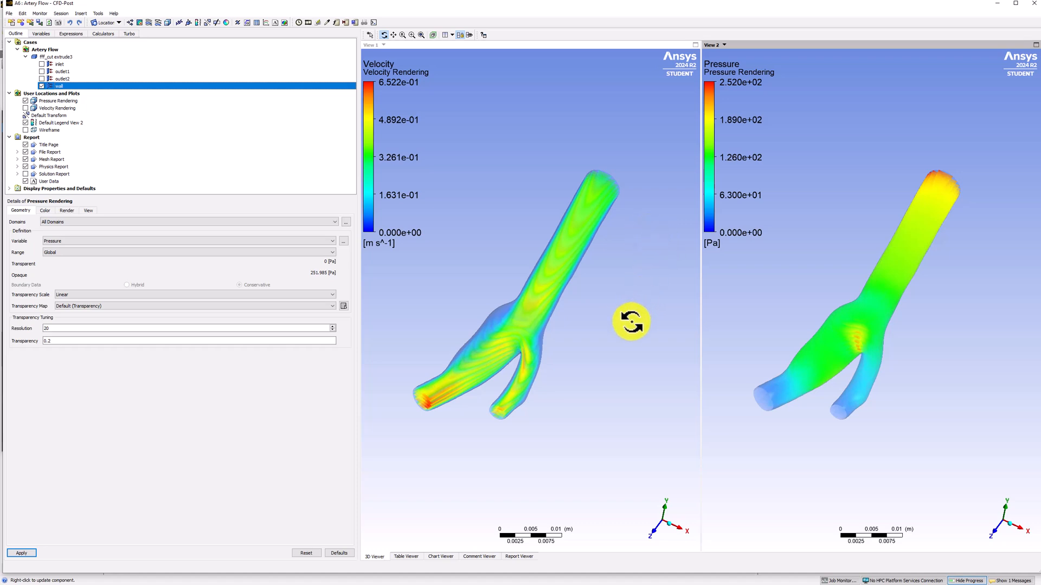
- Orbit the artery renderings until the bifurcation faces the camera, trunk below
left_click_drag(630, 322, 602, 289)
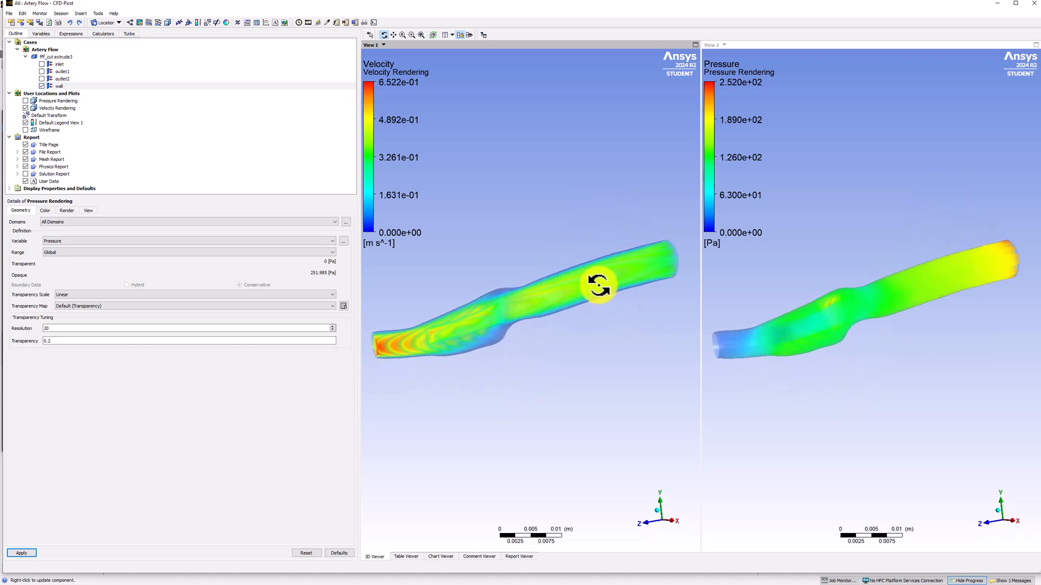
left_click_drag(598, 286, 622, 240)
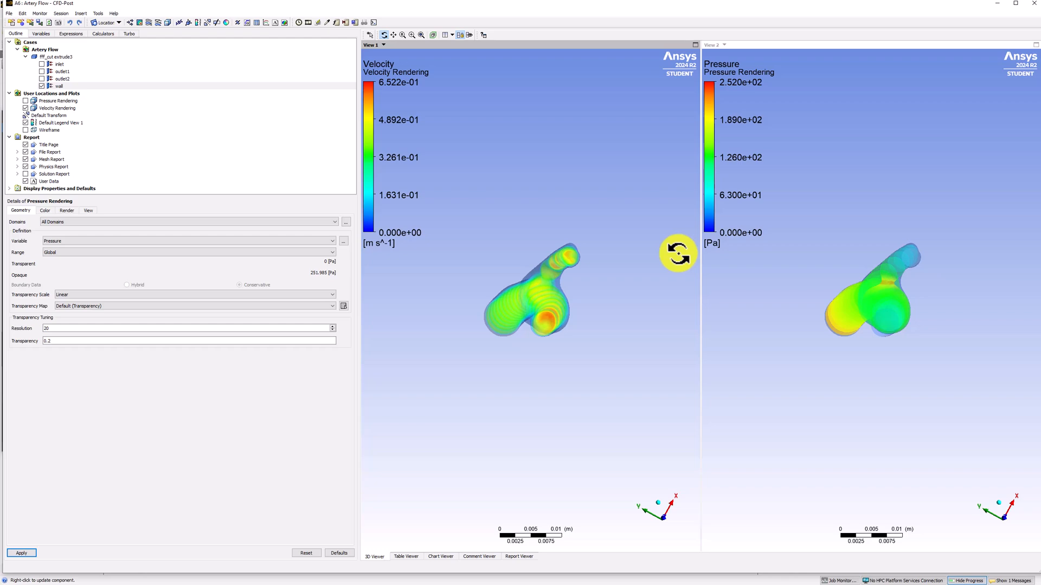
mouse_move(807, 358)
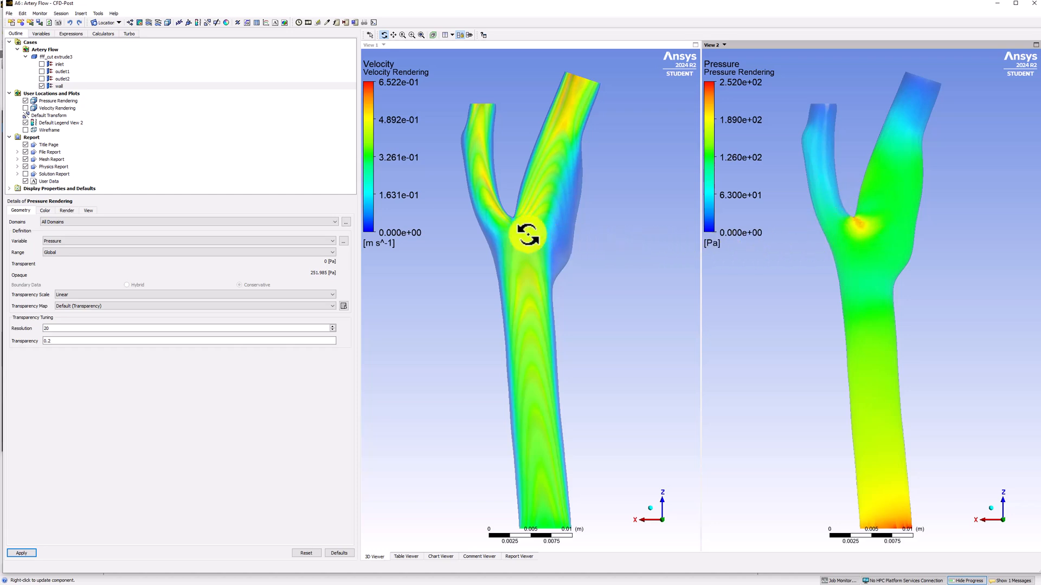
left_click_drag(527, 234, 484, 199)
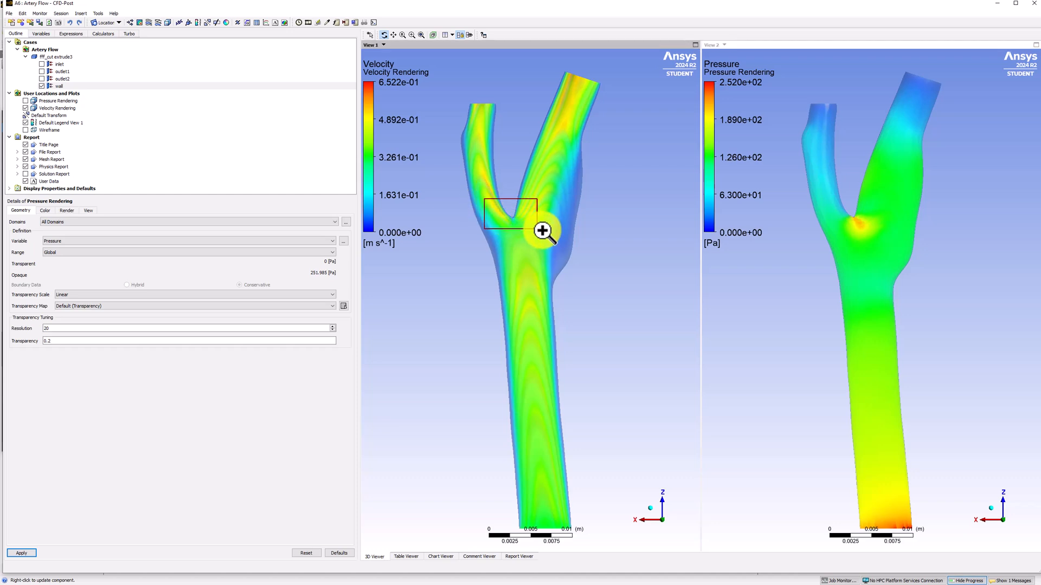
left_click_drag(541, 206, 541, 229)
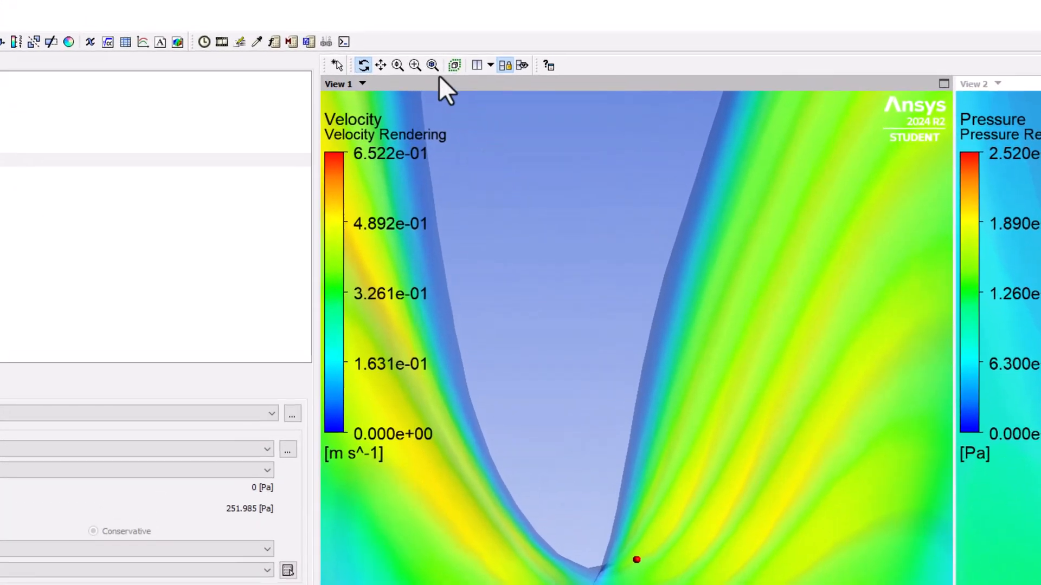
mouse_move(431, 65)
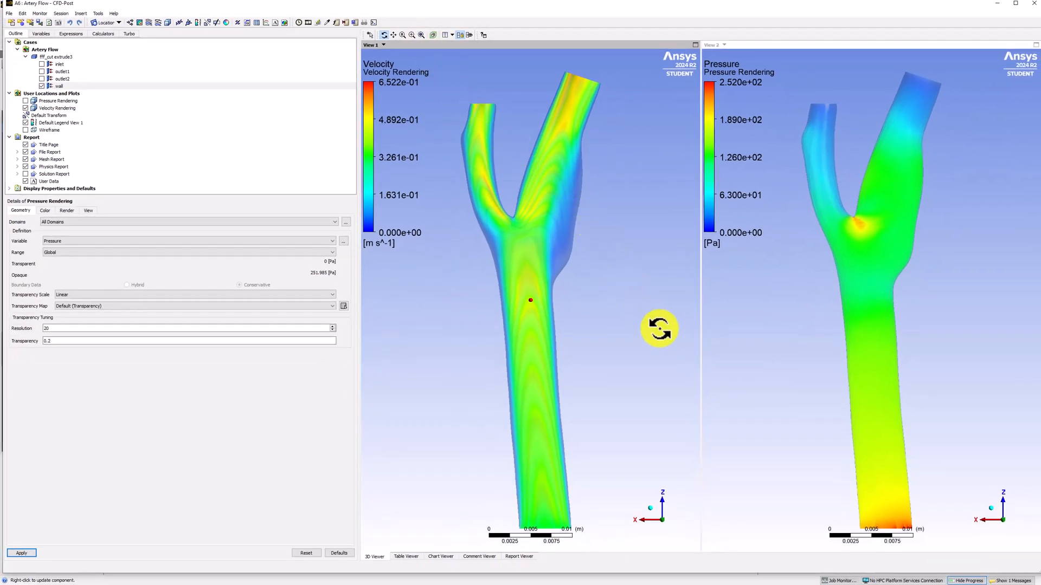
mouse_move(667, 341)
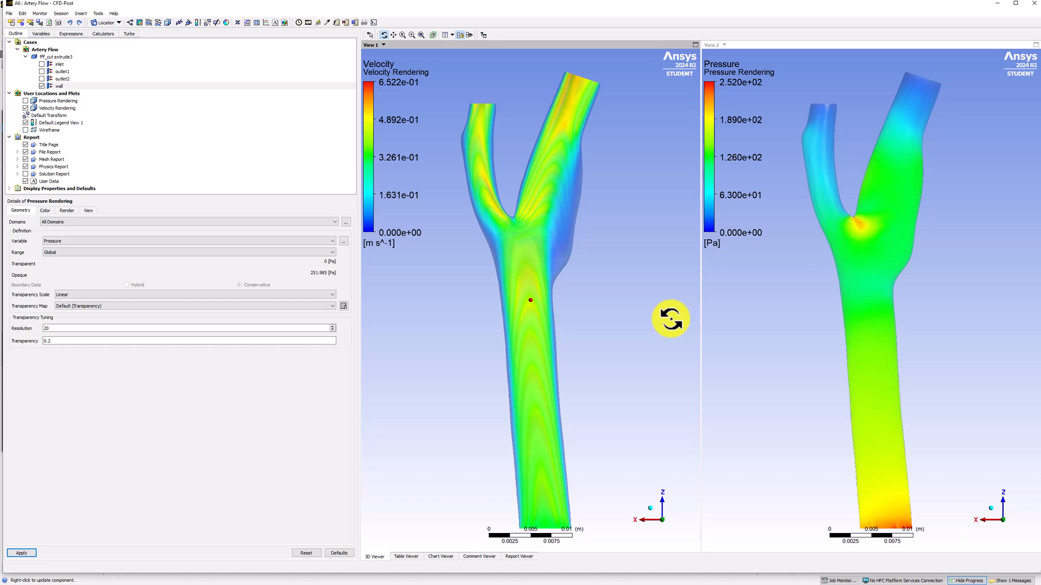
mouse_move(627, 243)
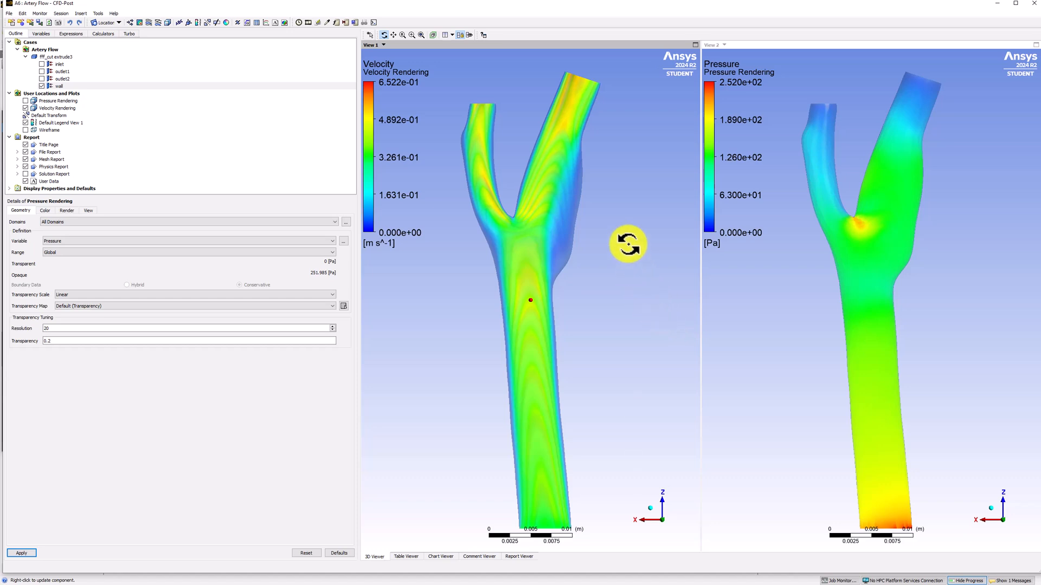
mouse_move(606, 192)
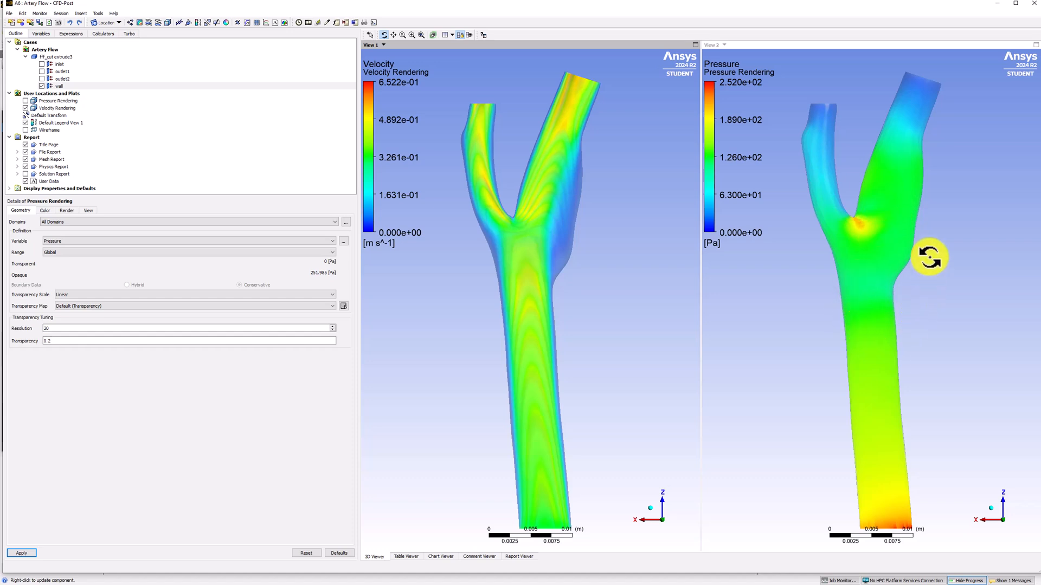
mouse_move(954, 308)
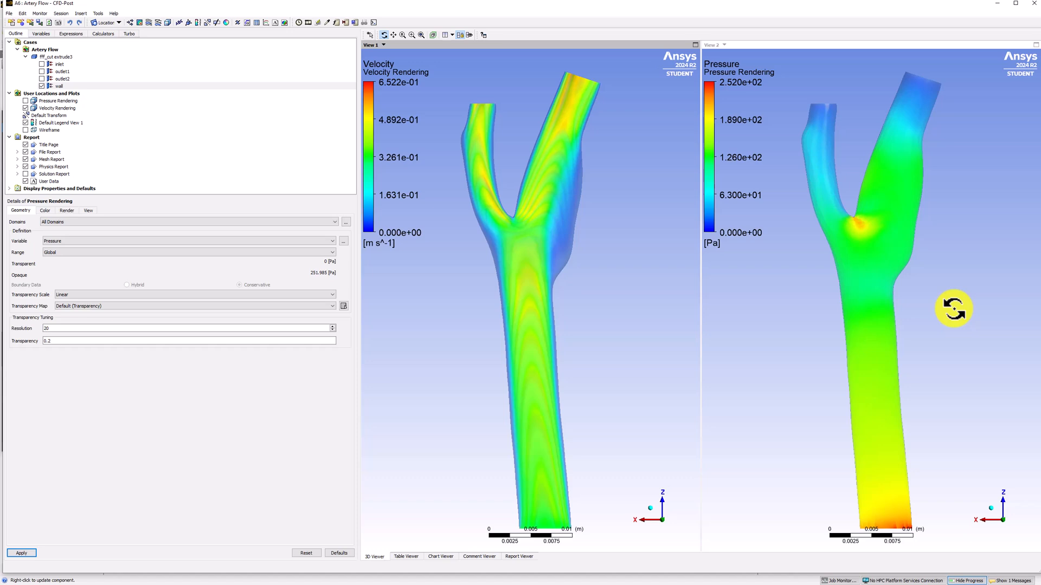
mouse_move(978, 245)
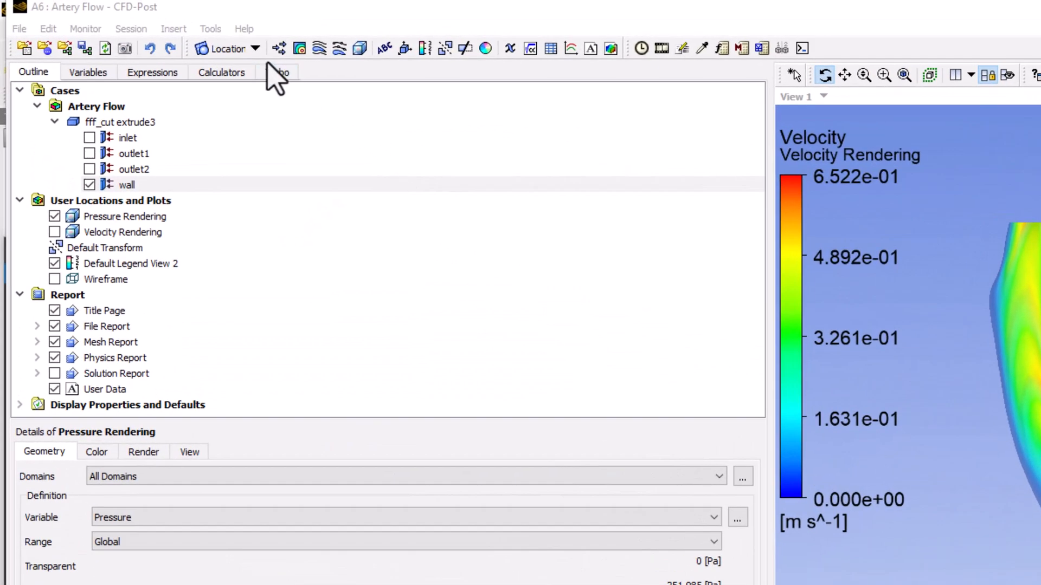
- Insert a new plane location named Midplane
left_click(227, 47)
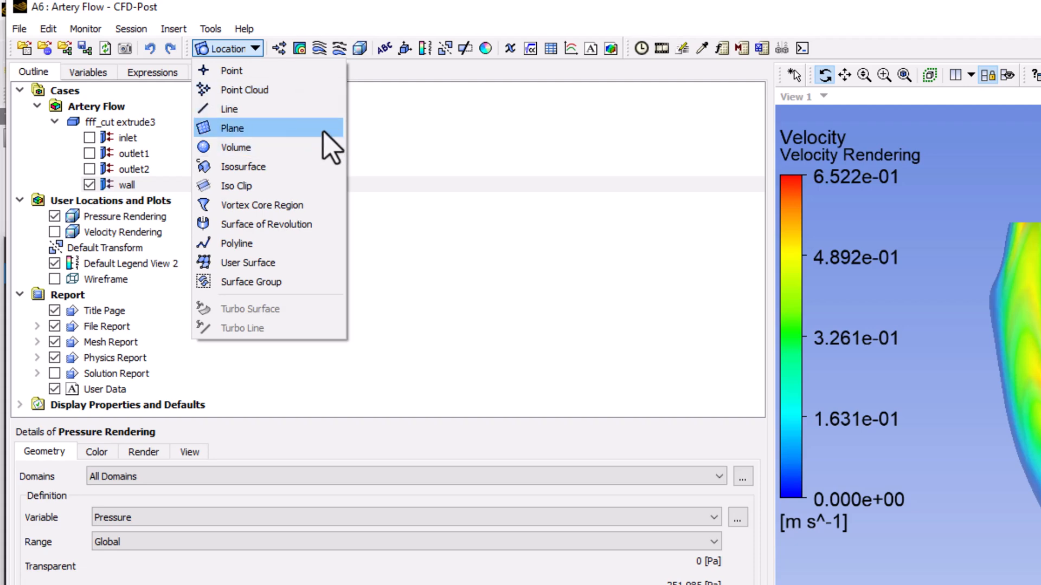
left_click(232, 127)
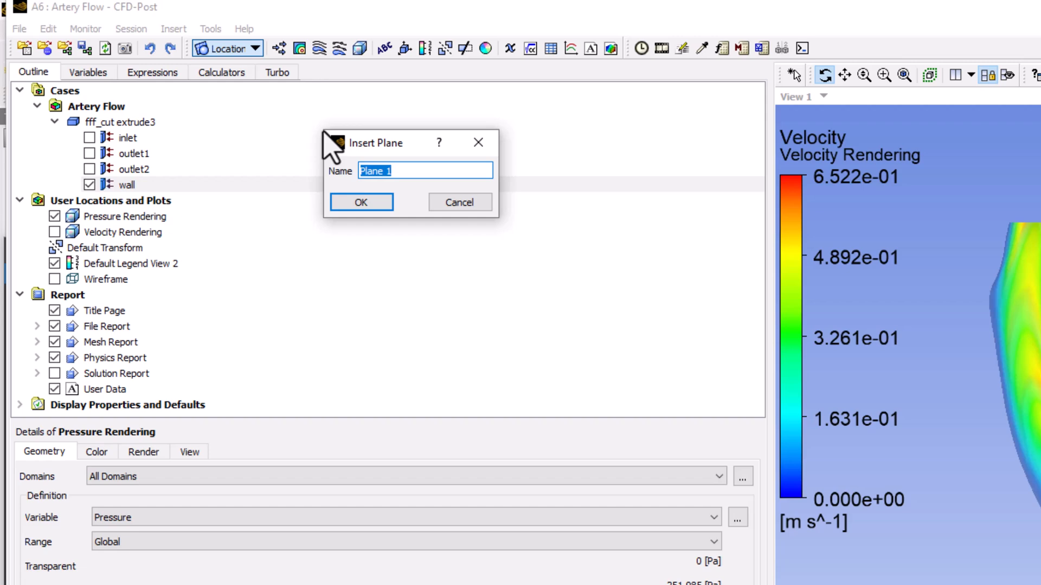
type("Midp")
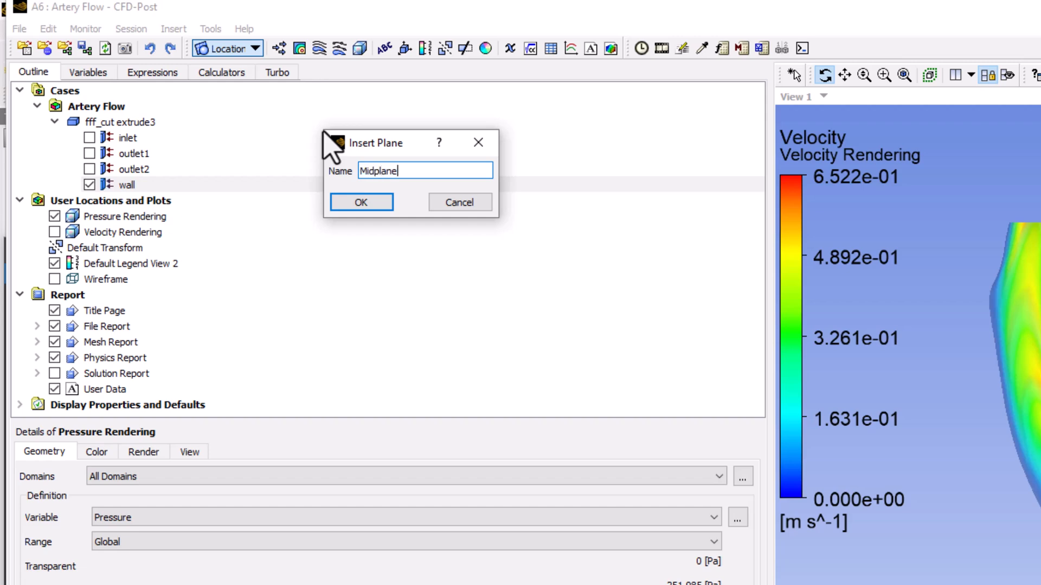
left_click(360, 202)
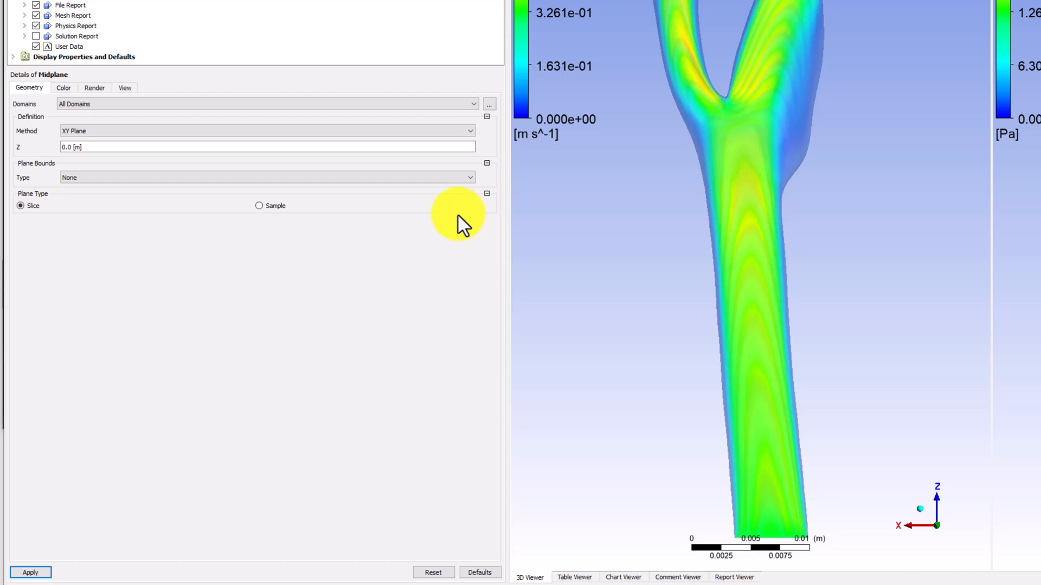
mouse_move(475, 147)
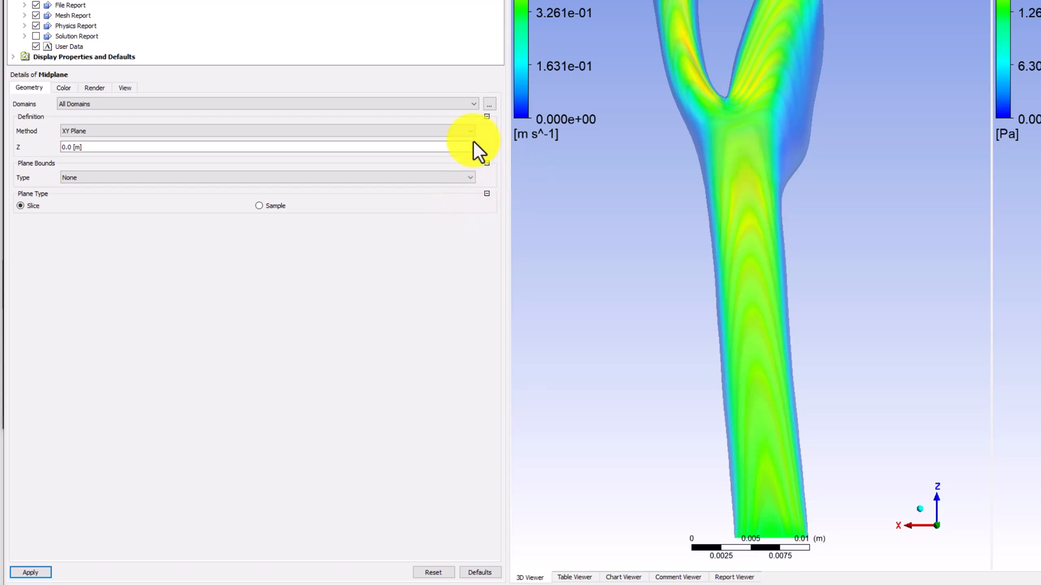
- Define Midplane by Three Points, entering coordinates 0.004, -0.02, 0.0075 and 0.0002
left_click(471, 130)
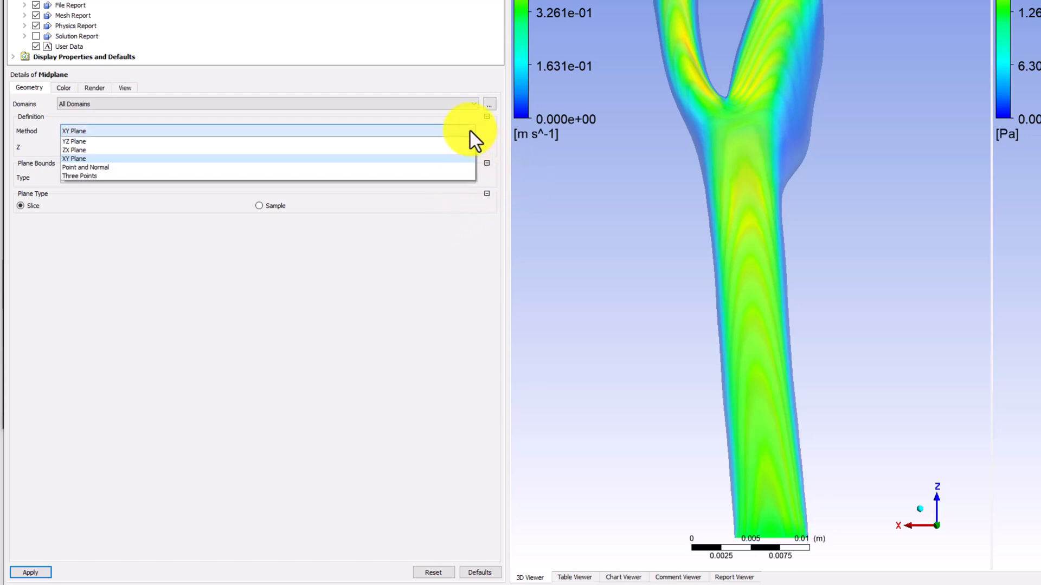
left_click(80, 175)
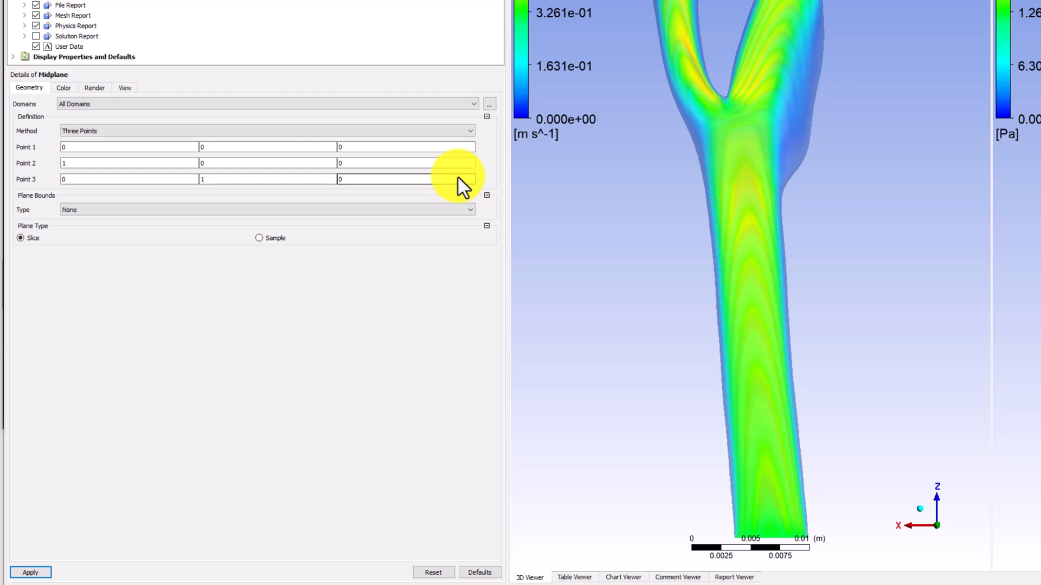
mouse_move(266, 123)
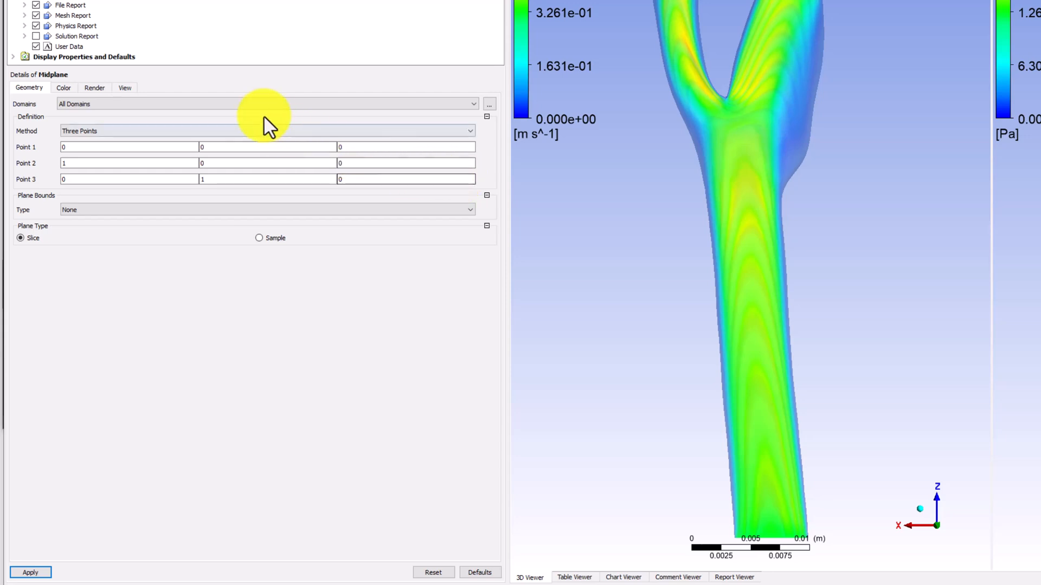
left_click(126, 147)
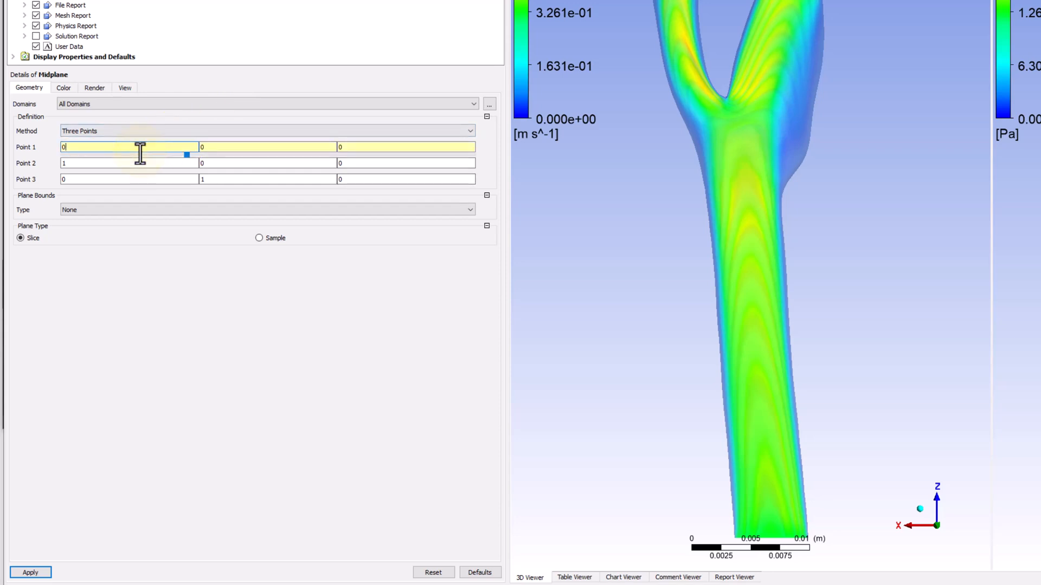
type("0.004")
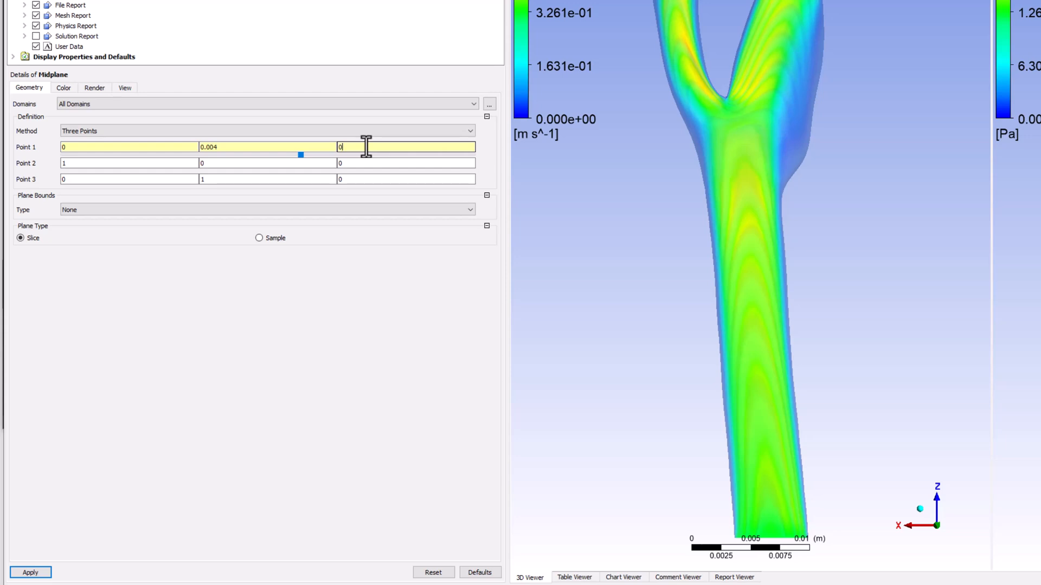
type("-0.02")
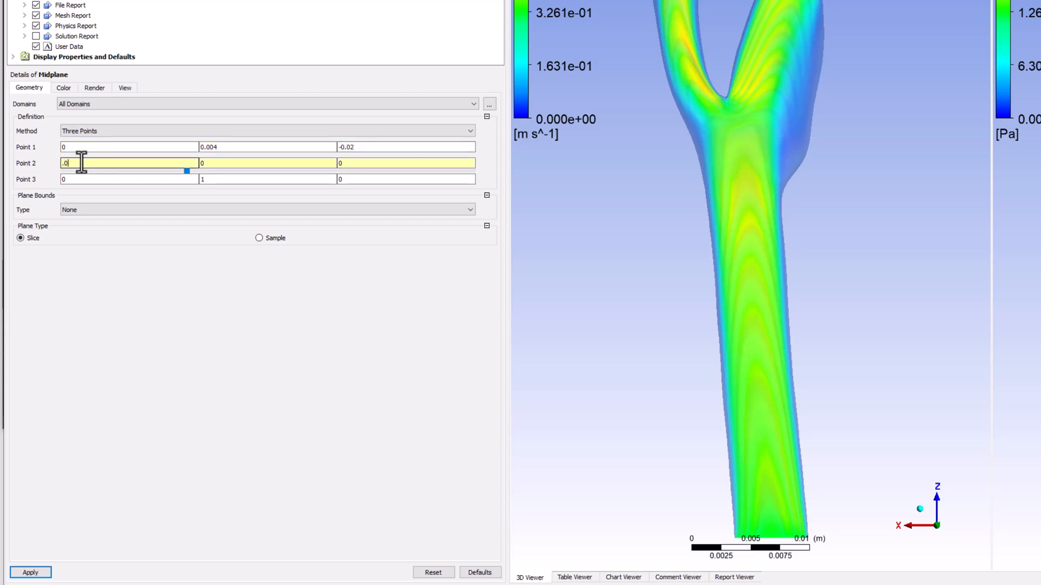
type("0.0075")
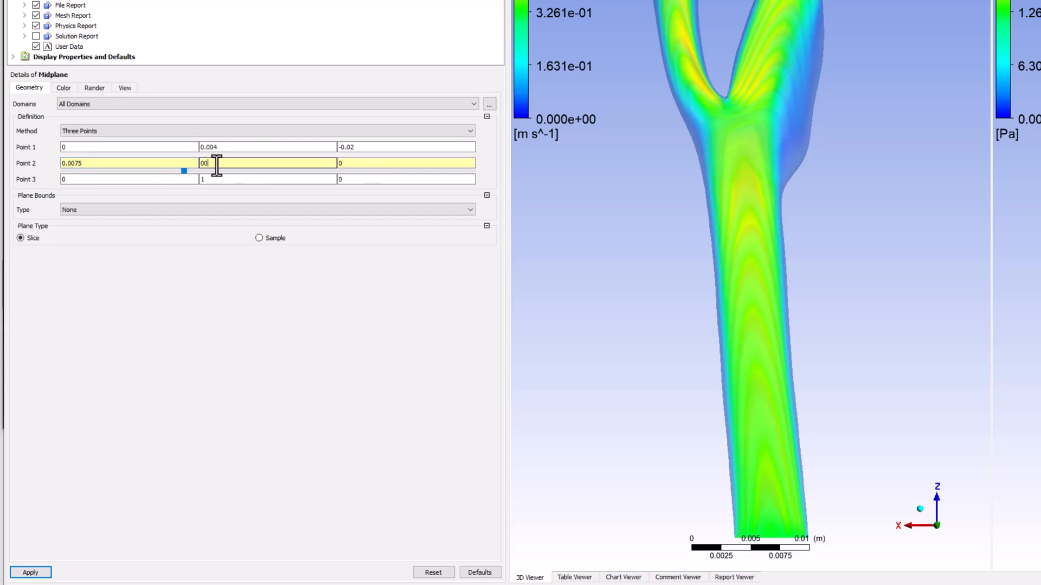
type("0.0002")
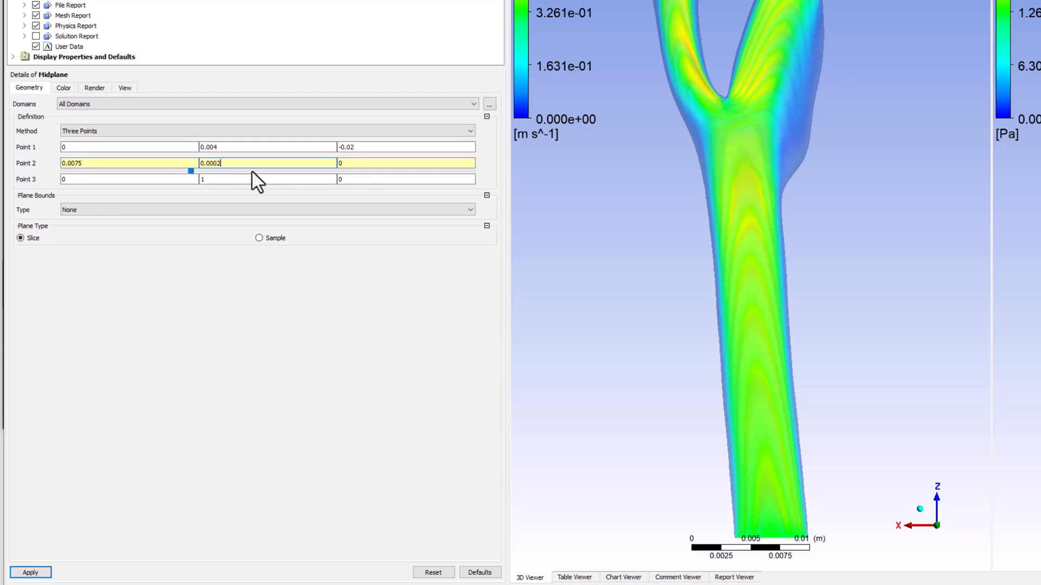
- Enter the third point's coordinates -0.005 and 0.02 and apply the plane
left_click(405, 163)
type(".0194381")
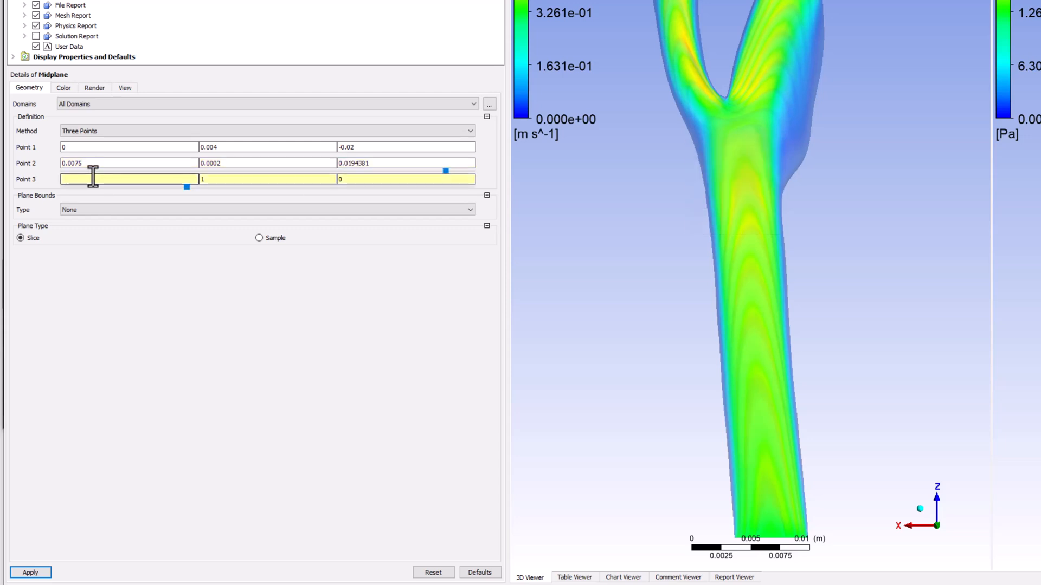
type("-0.005")
left_click(268, 179)
type("-0.0005")
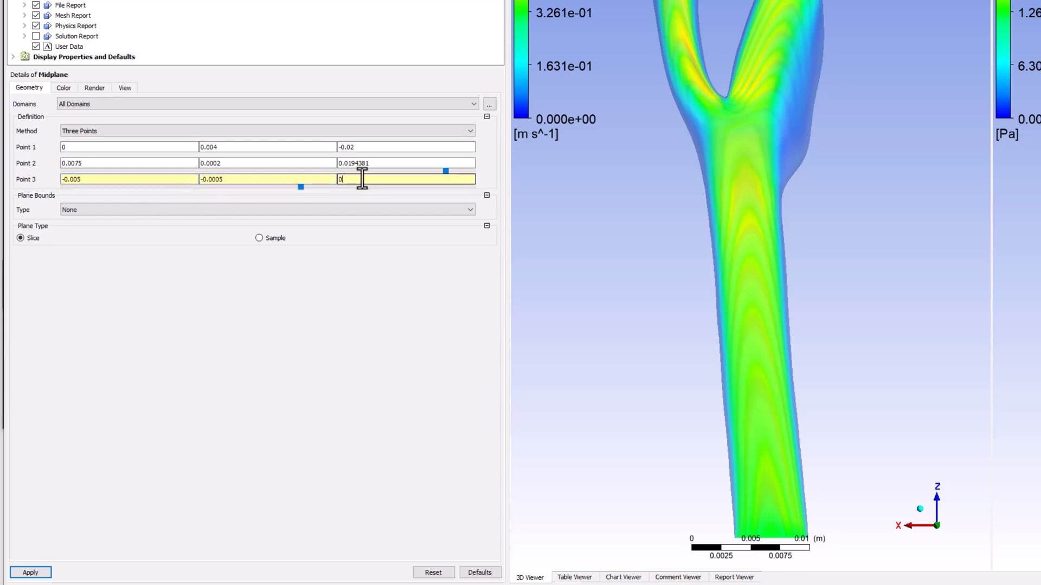
type("0.02")
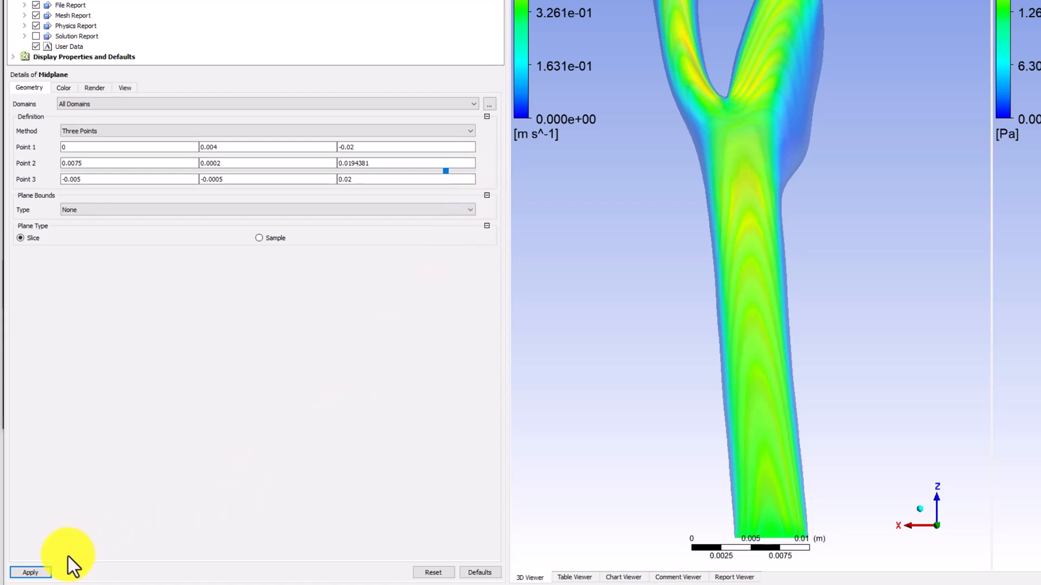
left_click(30, 573)
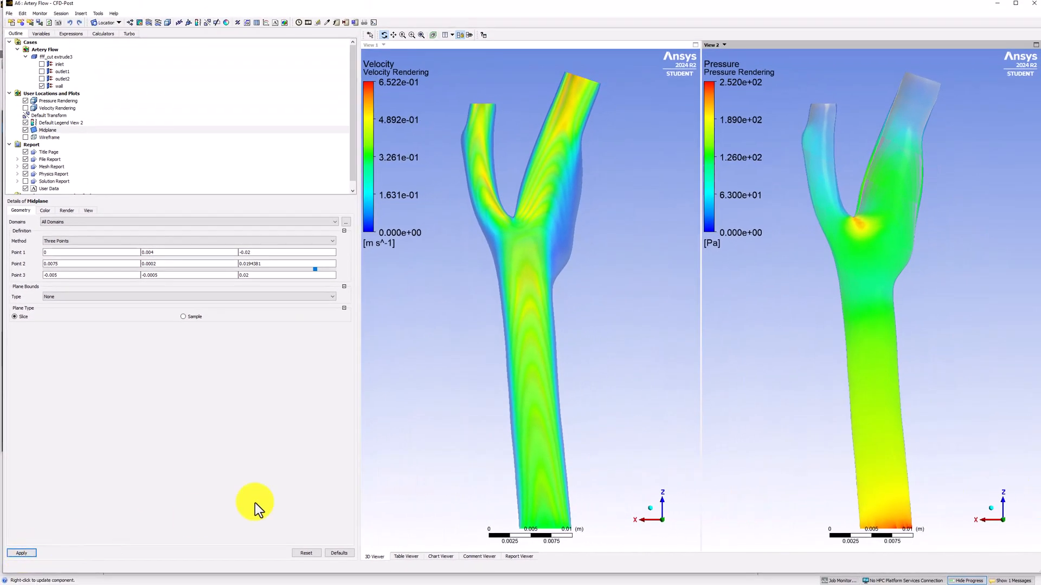
mouse_move(618, 308)
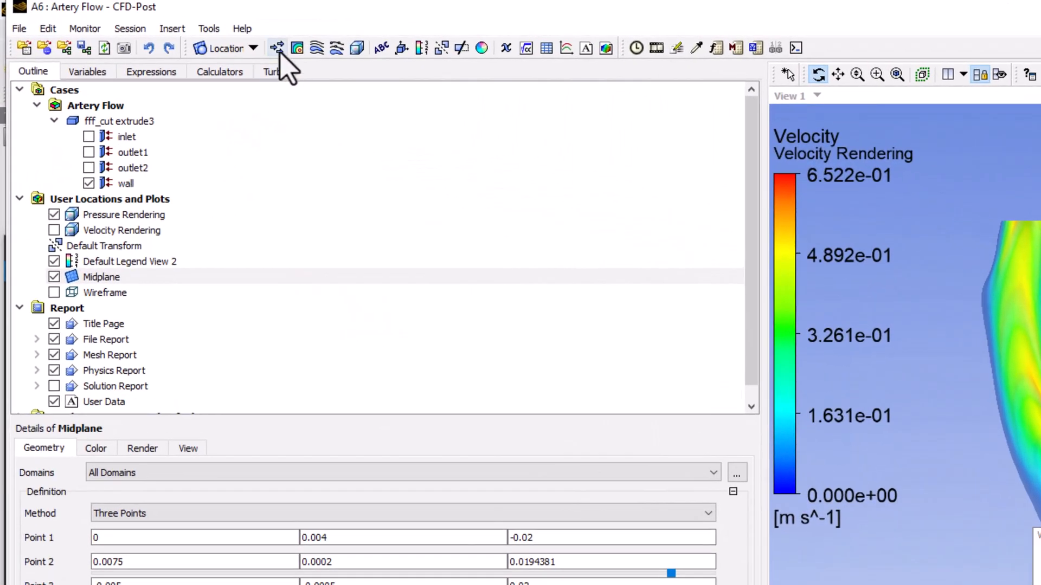
- Create a vector plot named 'Midplane Vectors'
left_click(296, 48)
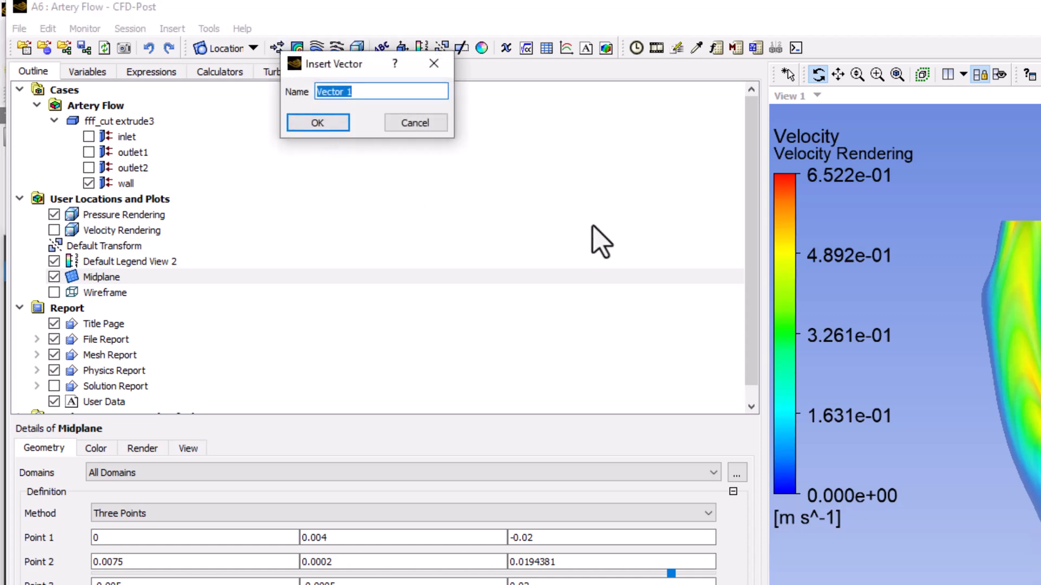
mouse_move(928, 213)
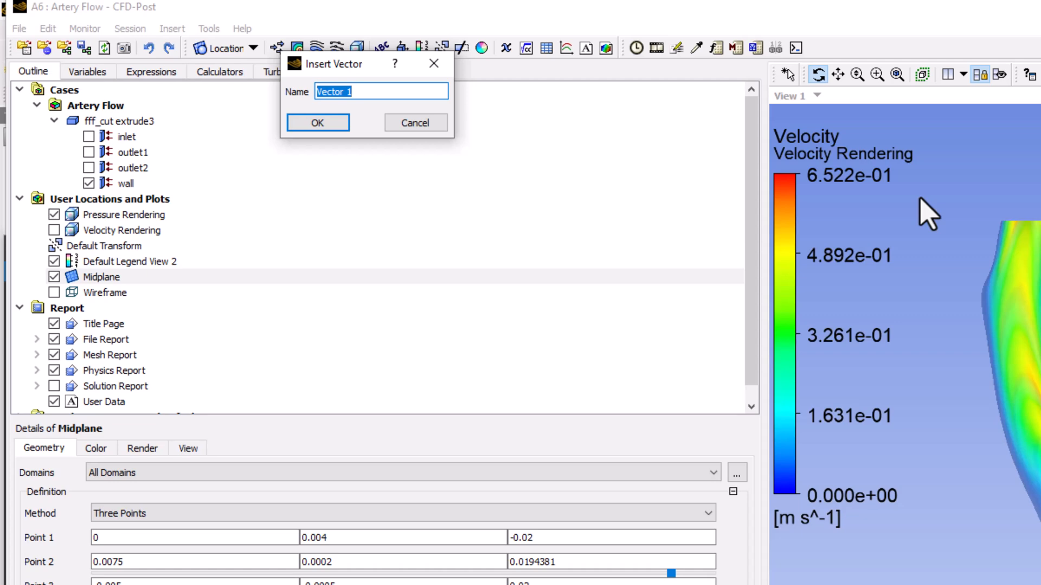
type("Mid")
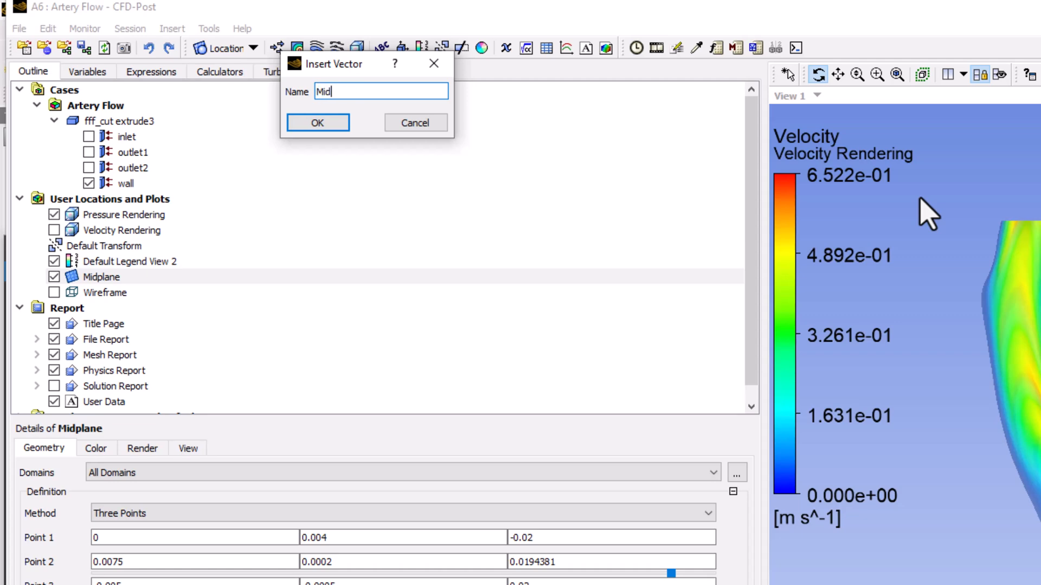
type("plane V")
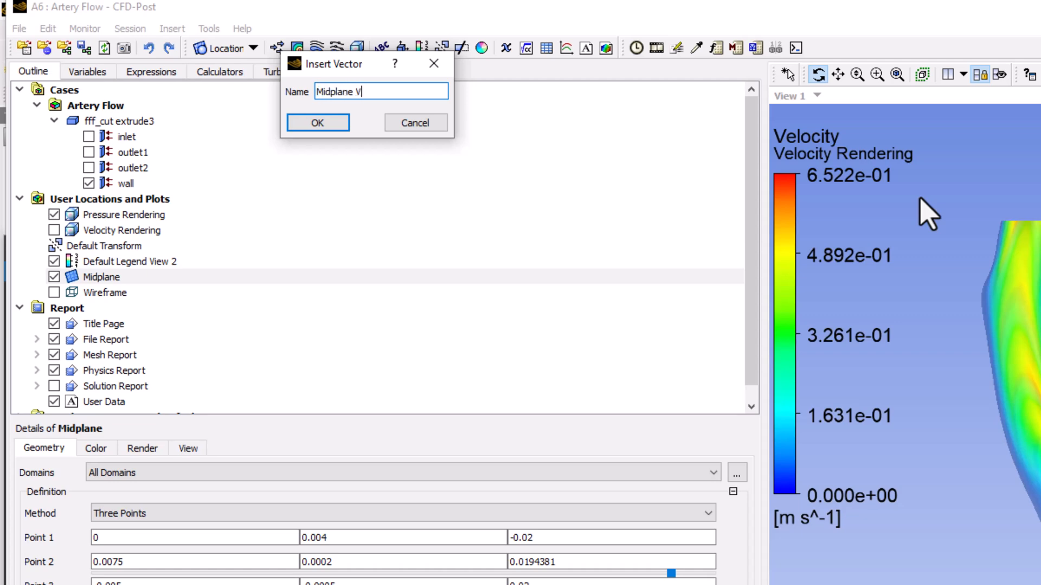
type("ectors")
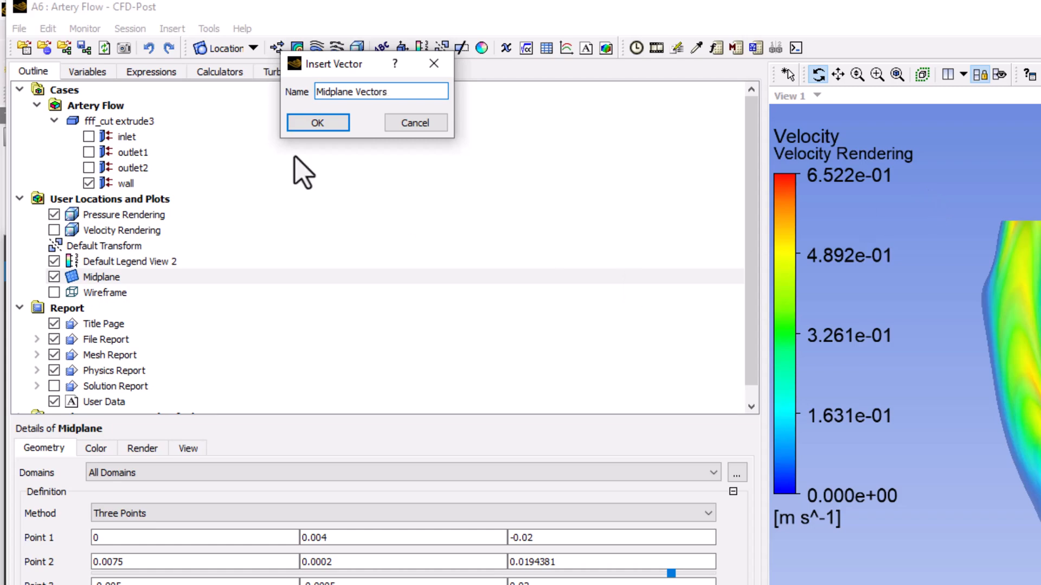
left_click(317, 122)
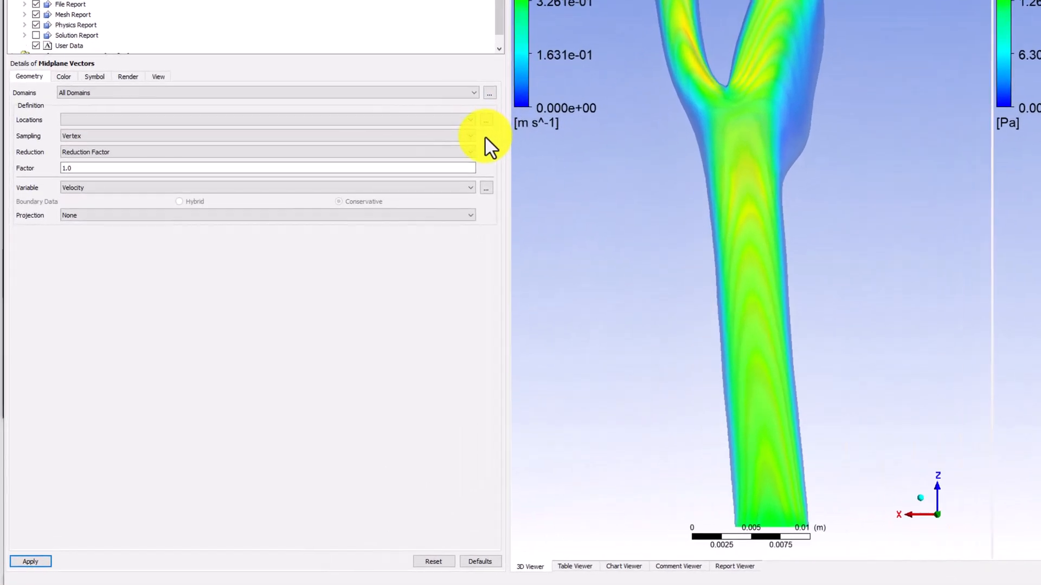
mouse_move(482, 136)
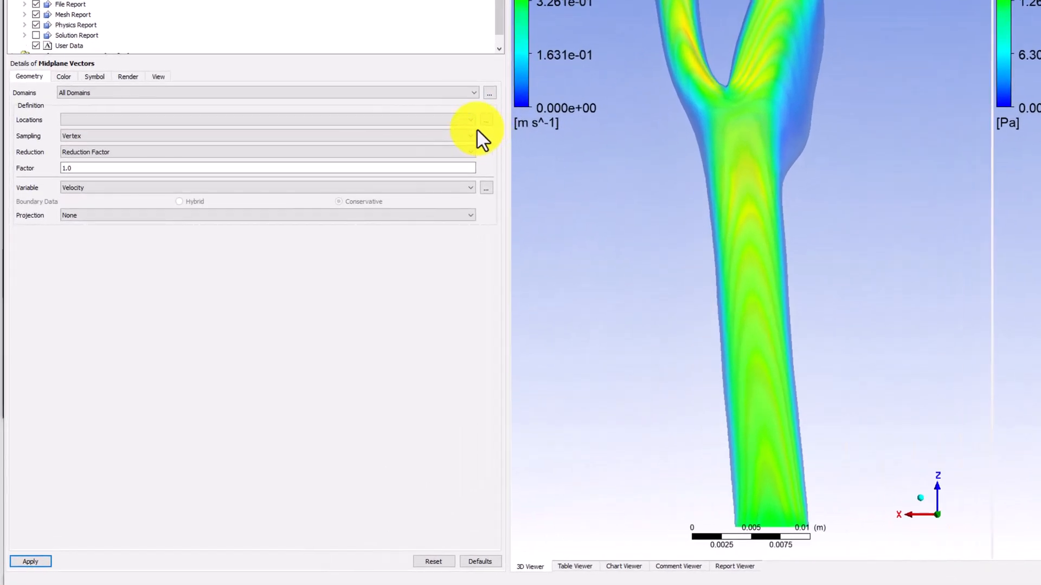
- Place the vectors on Midplane with equally spaced sampling of 1000 points
left_click(471, 120)
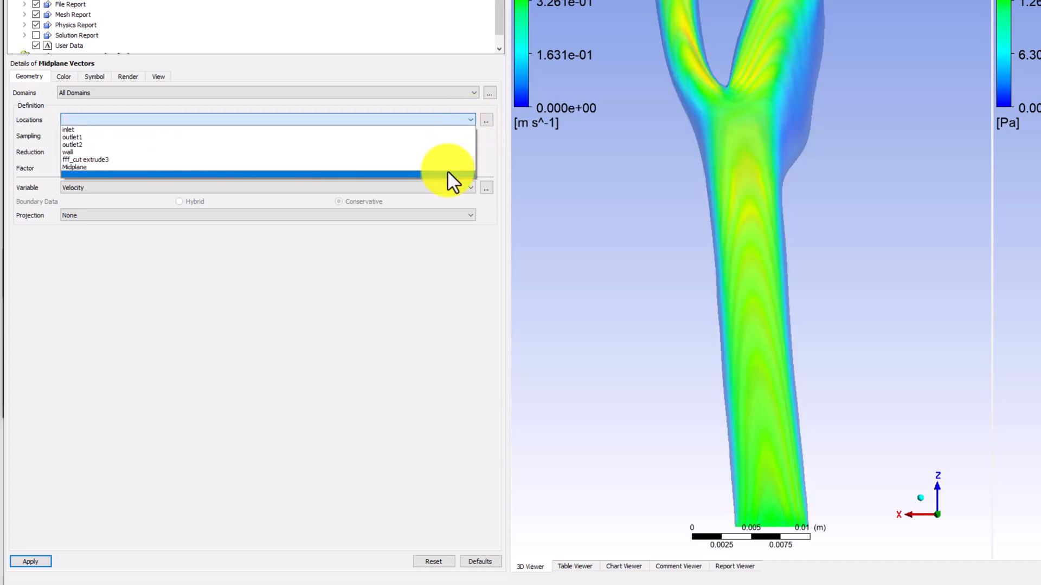
left_click(74, 167)
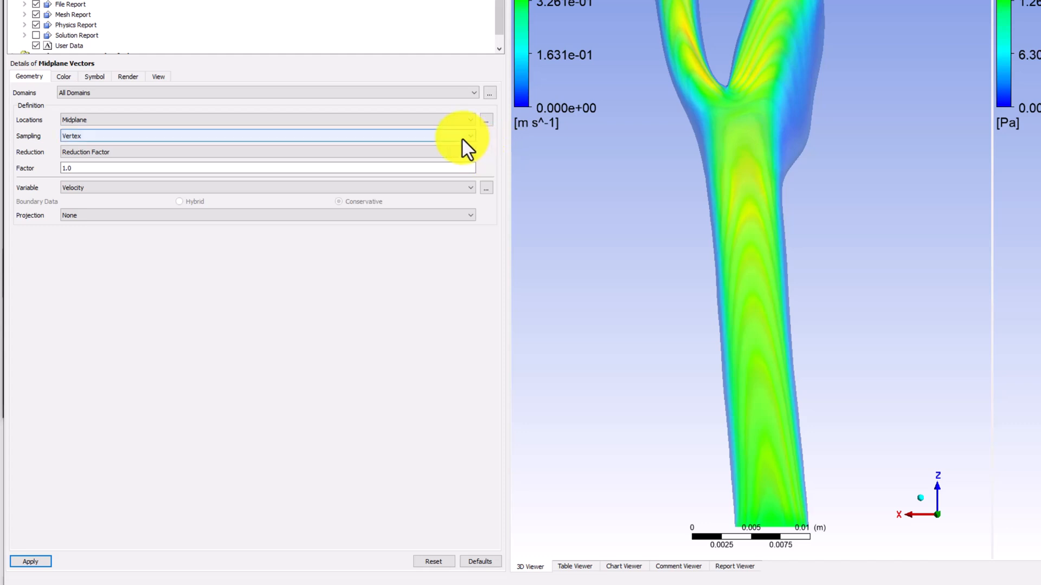
left_click(470, 136)
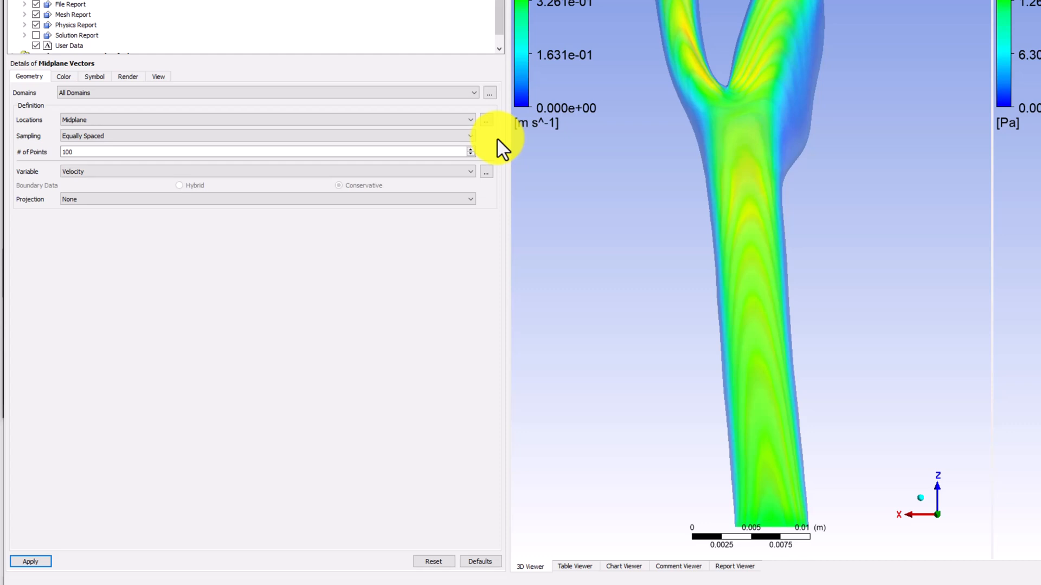
mouse_move(497, 142)
type("0")
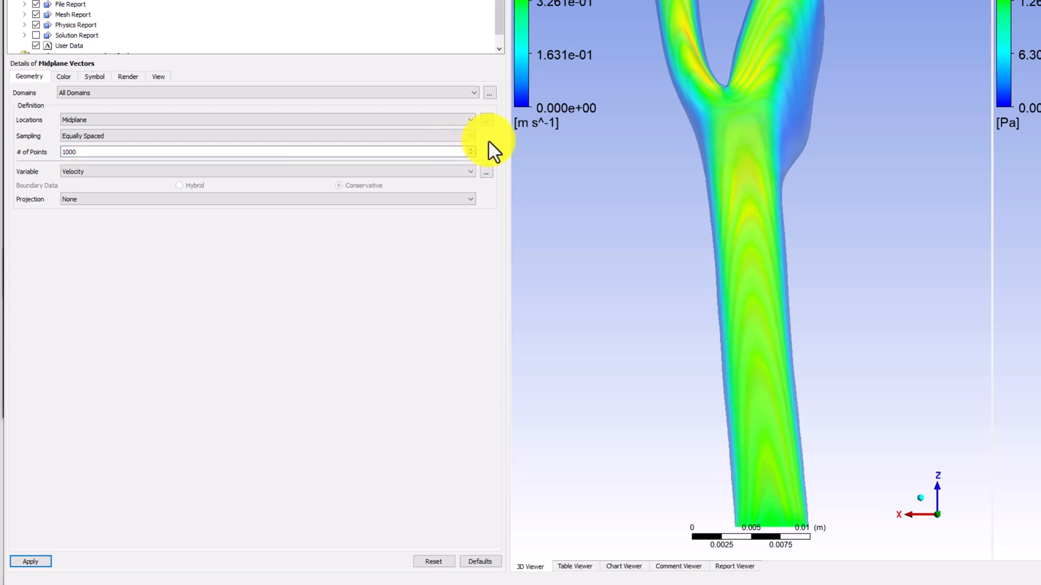
left_click(94, 76)
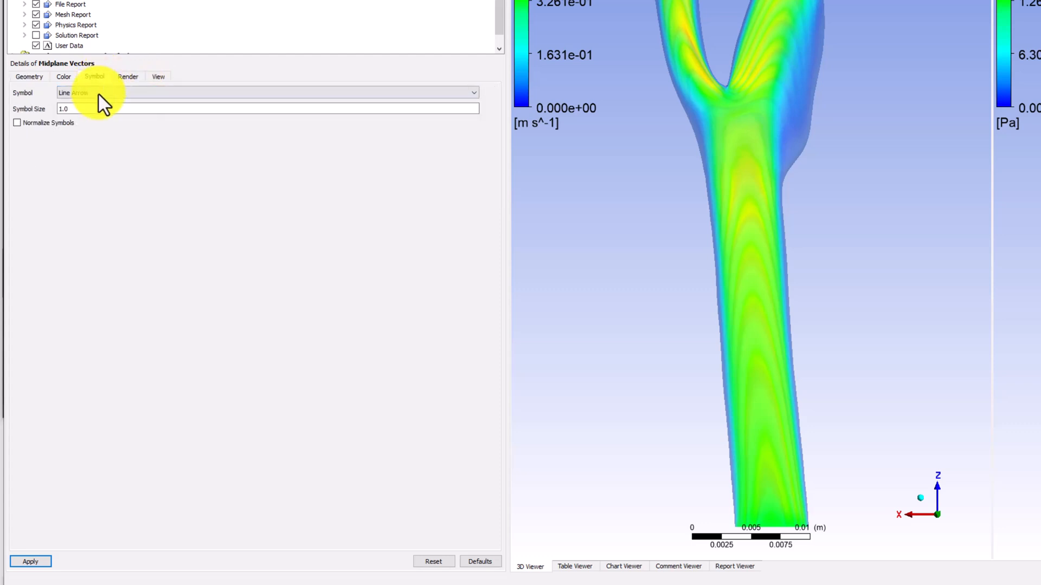
- Set arrow symbol size to 0.2 with normalized symbols, and apply
left_click(94, 77)
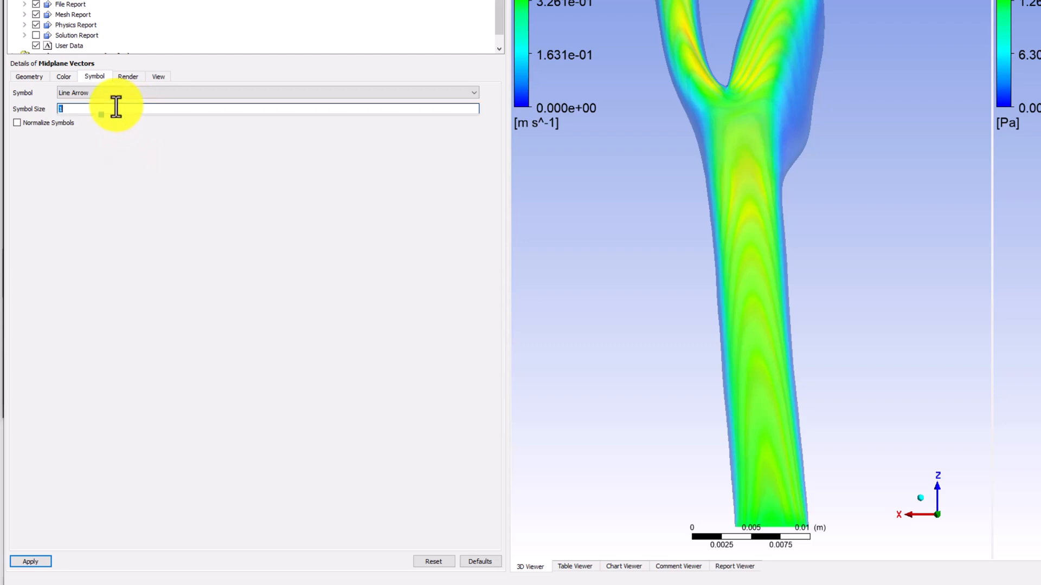
type("0.2")
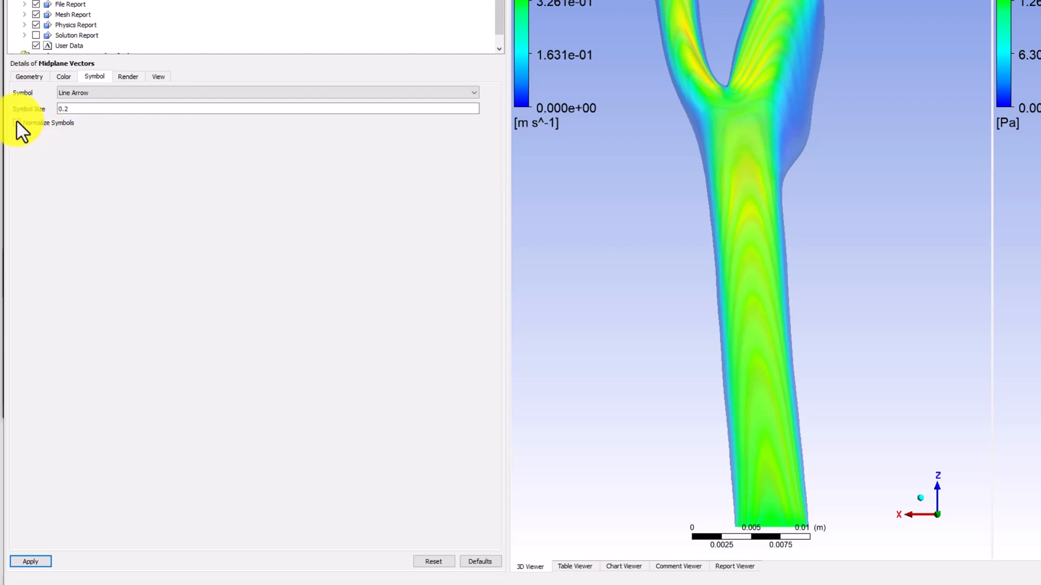
left_click(16, 122)
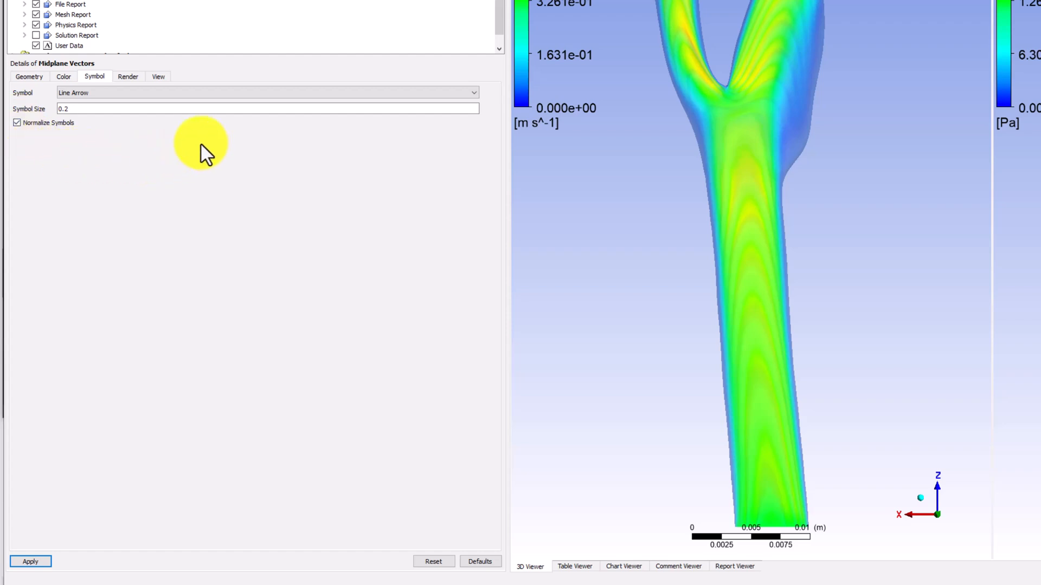
left_click(30, 561)
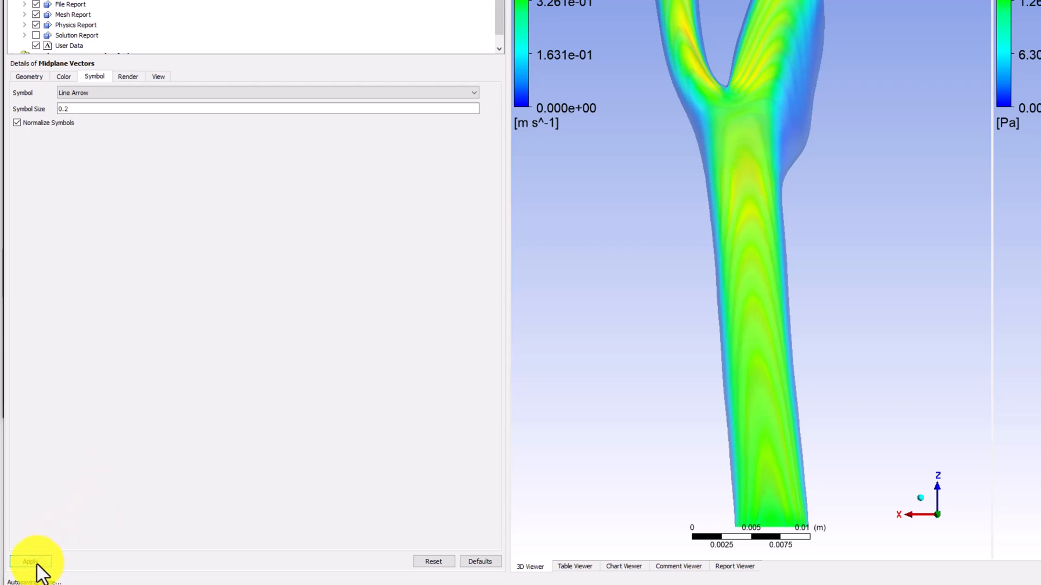
left_click(30, 562)
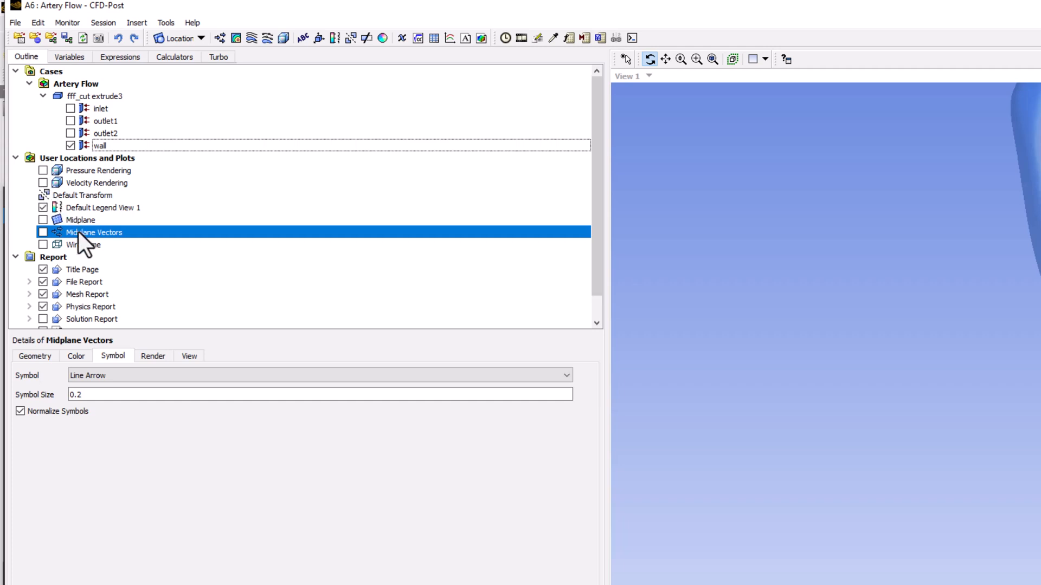
- Switch on display of the Midplane Vectors plot in the Outline tree
left_click(42, 232)
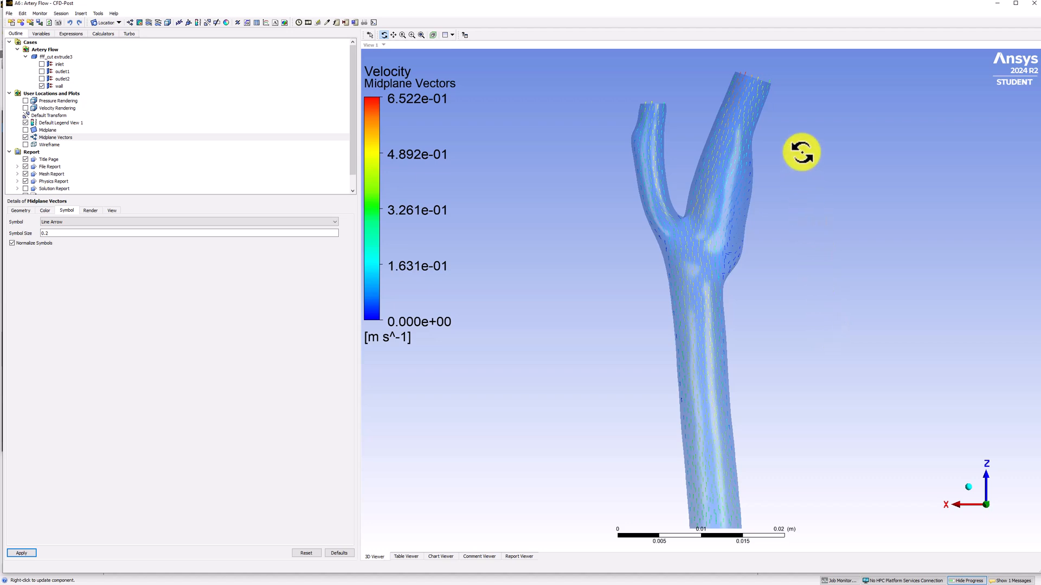
- Zoom in on the bifurcation and tilt the artery slightly to show the arrows
left_click_drag(801, 152, 685, 278)
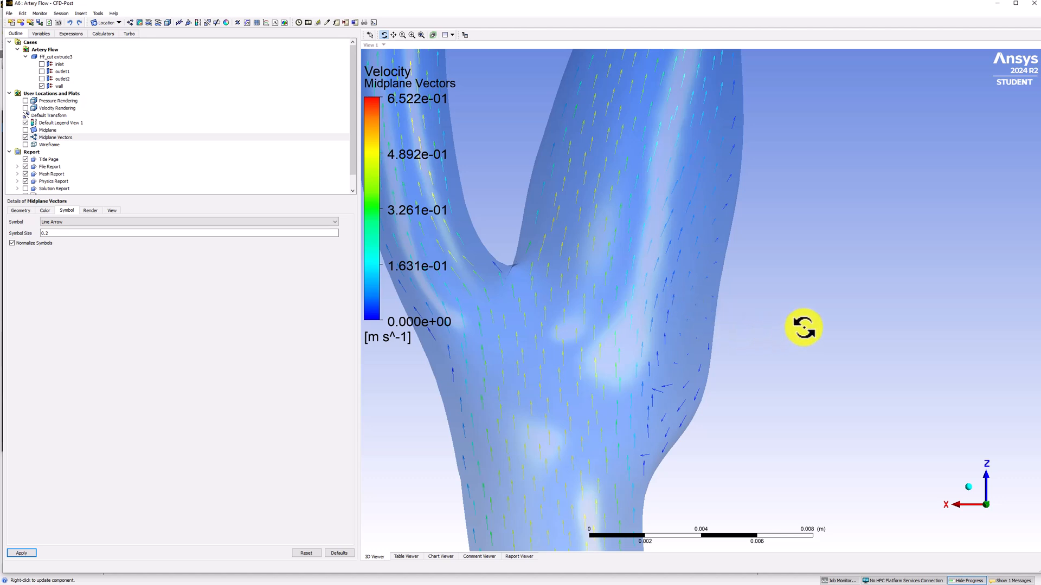
mouse_move(740, 209)
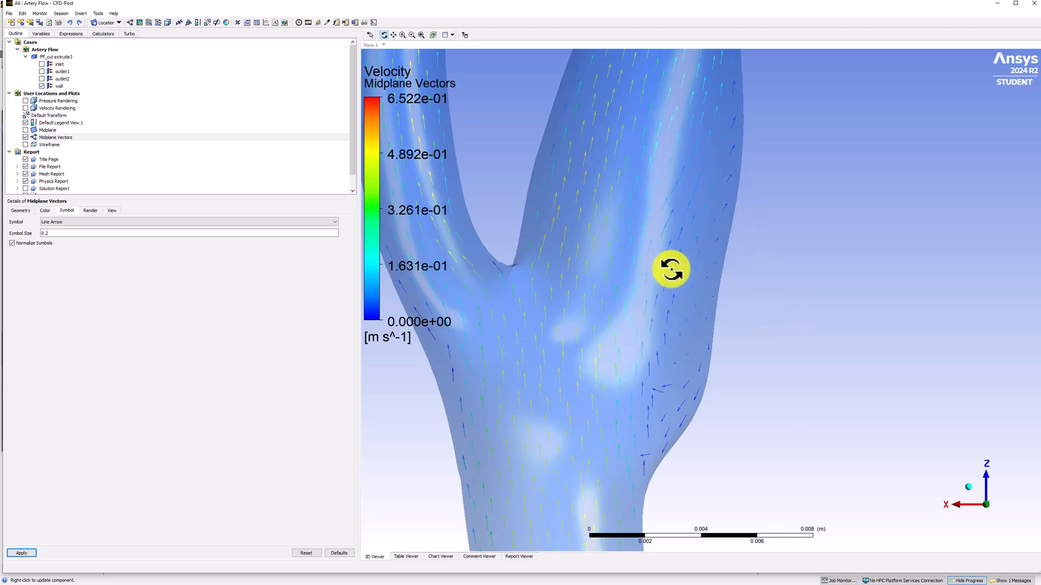
left_click_drag(671, 269, 645, 390)
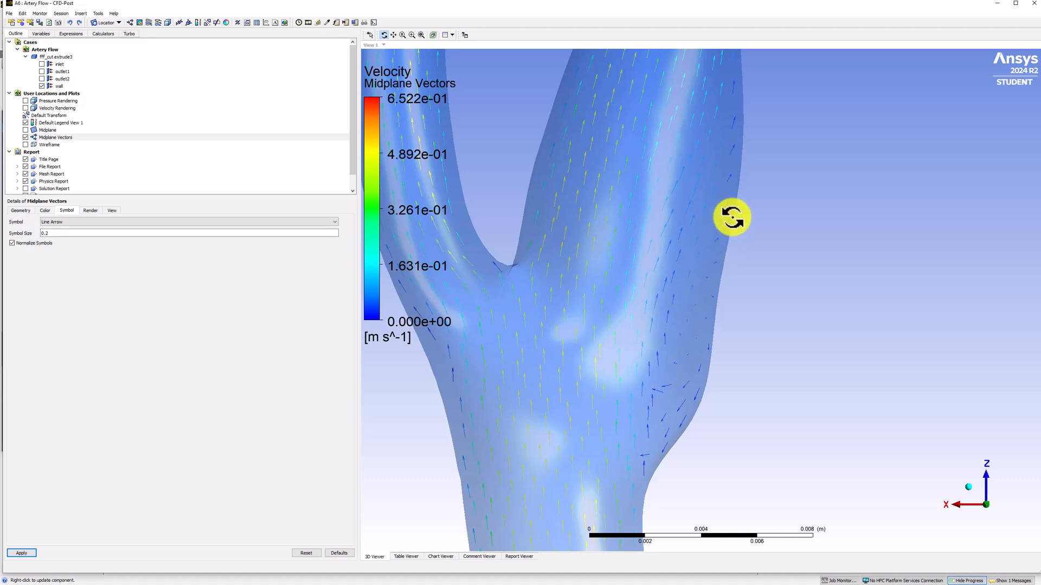
mouse_move(816, 339)
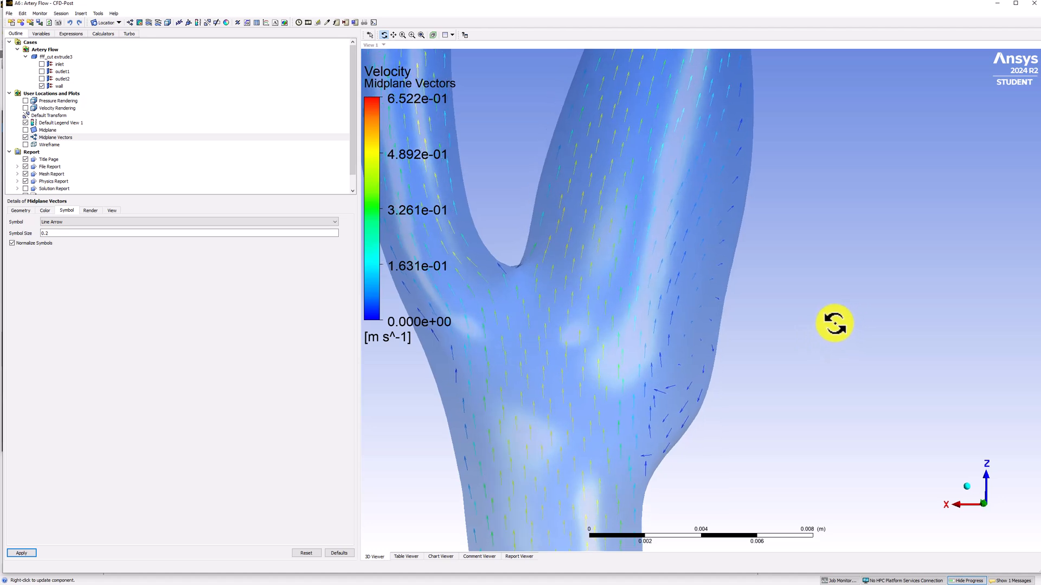
- Orbit the model to view the midplane vectors at an oblique angle
left_click_drag(835, 323, 771, 292)
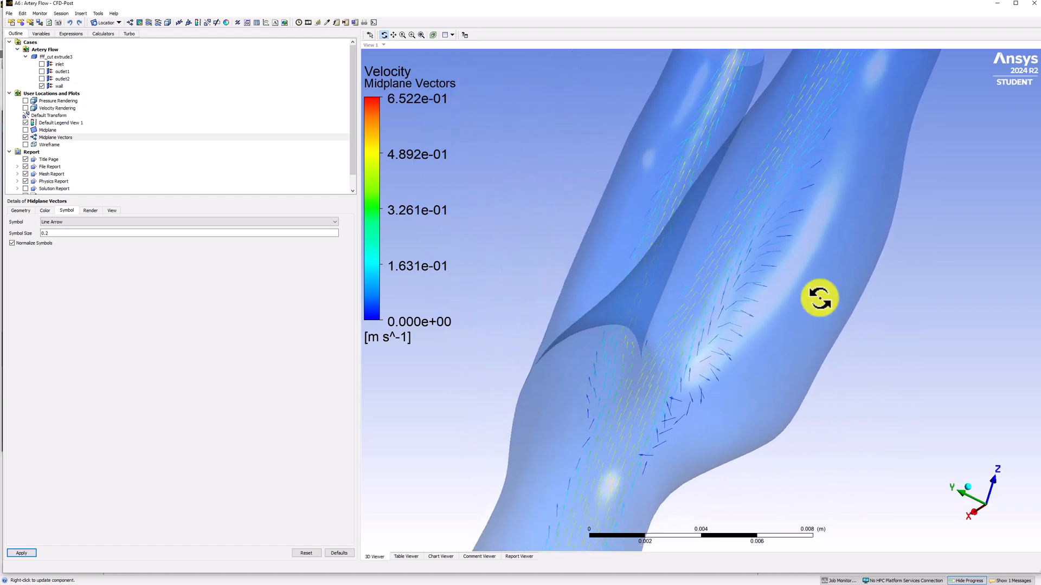
mouse_move(946, 333)
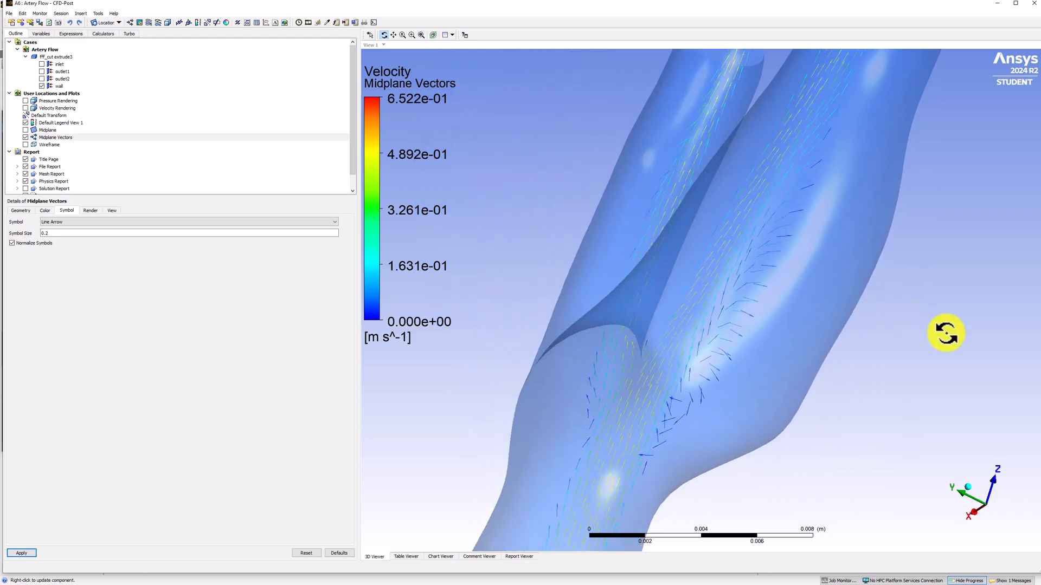